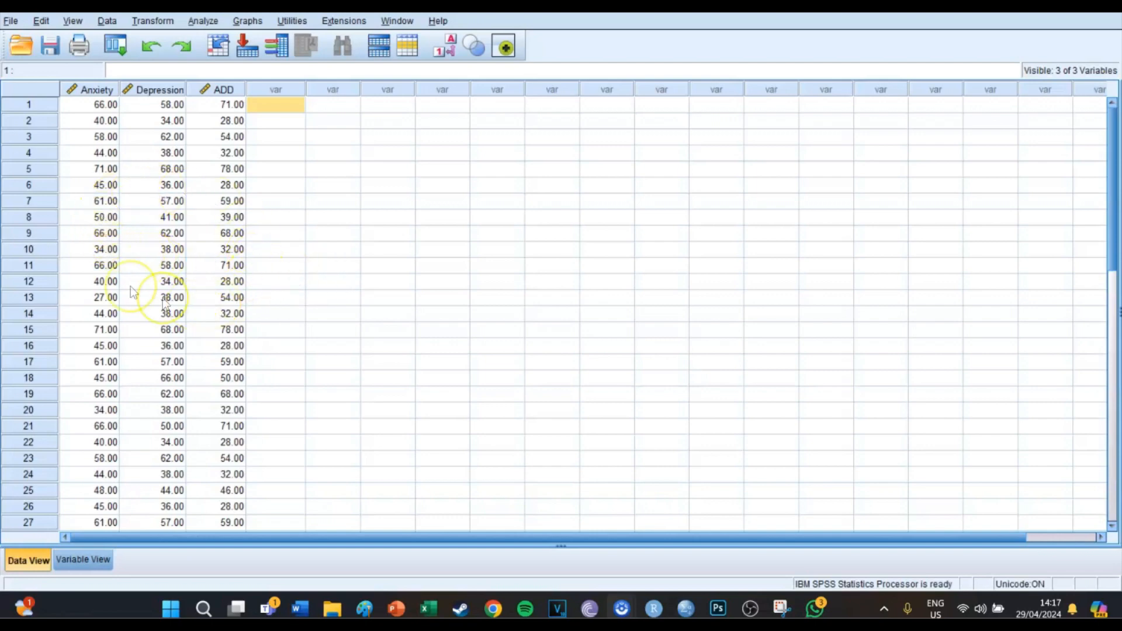
Start a Hierarchical Cluster analysis from Analyze > Classify.
scroll("down", 3)
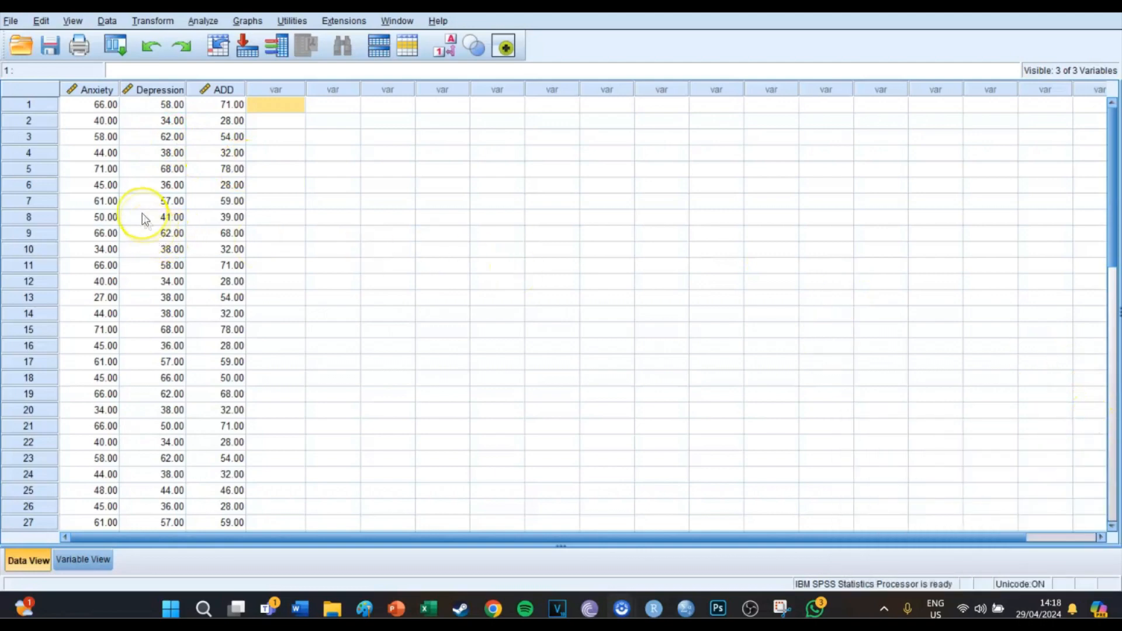
mouse_move(115, 179)
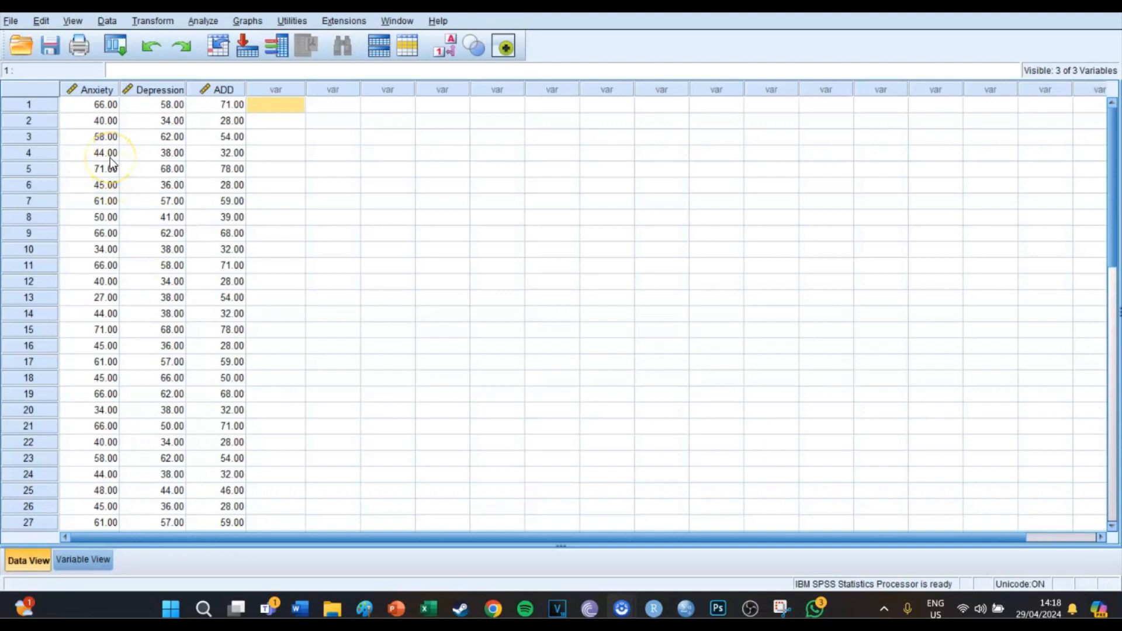
mouse_move(169, 170)
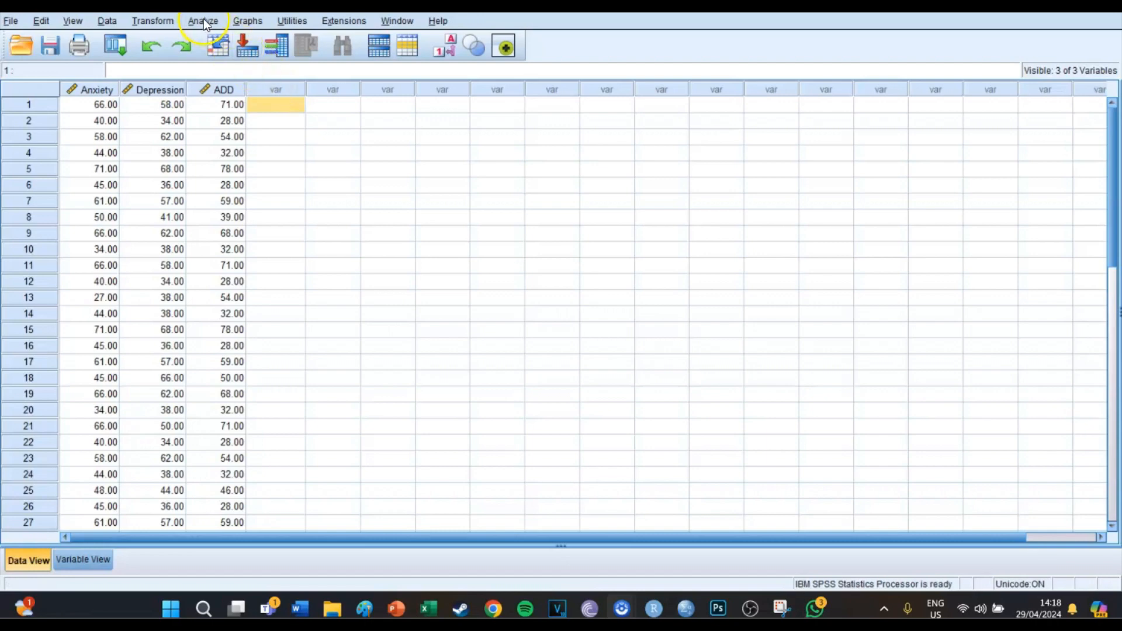
left_click(204, 22)
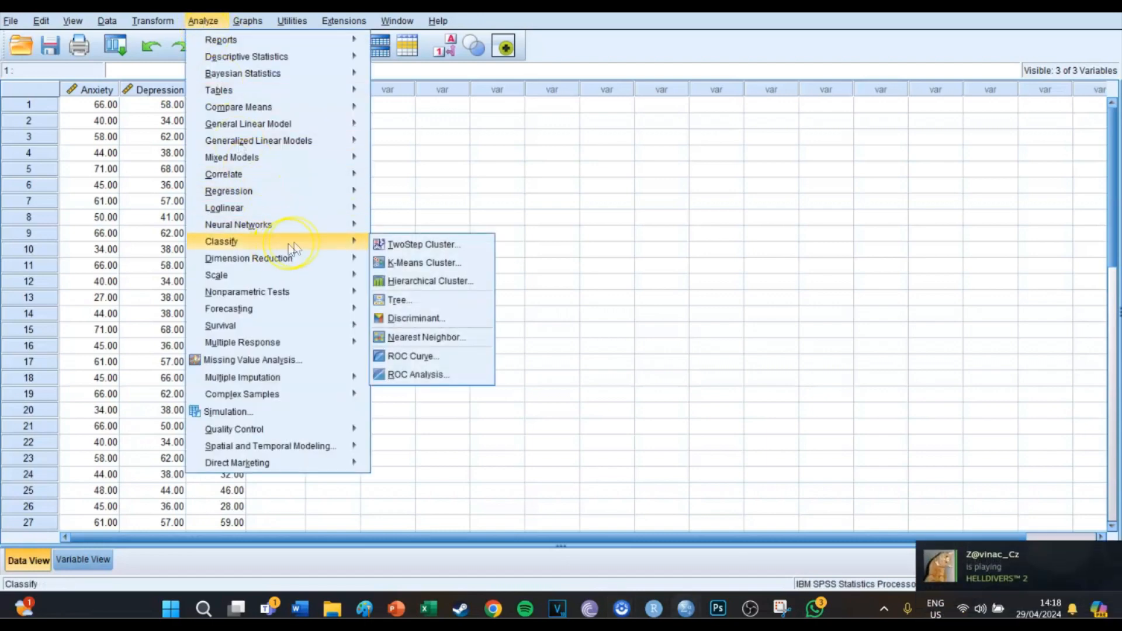
mouse_move(440, 287)
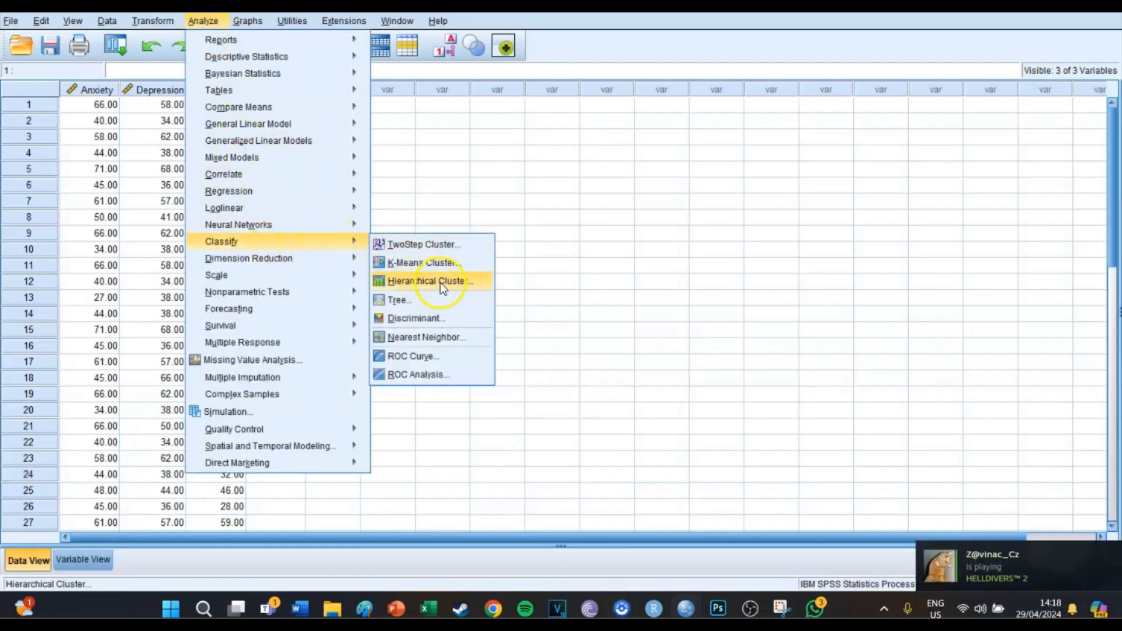
left_click(423, 280)
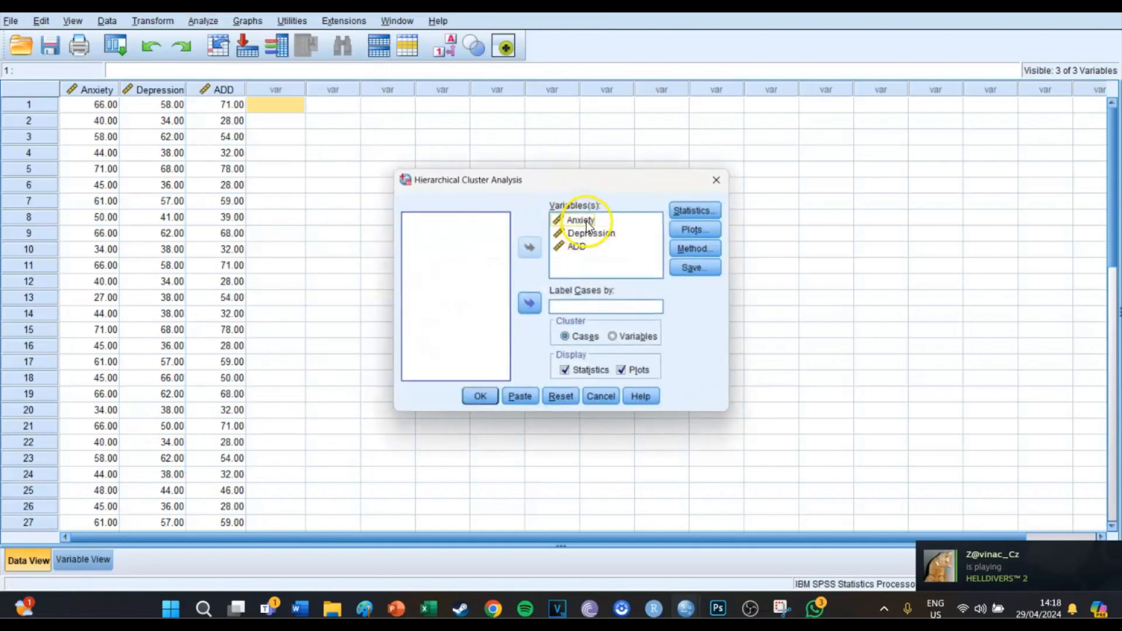
mouse_move(593, 230)
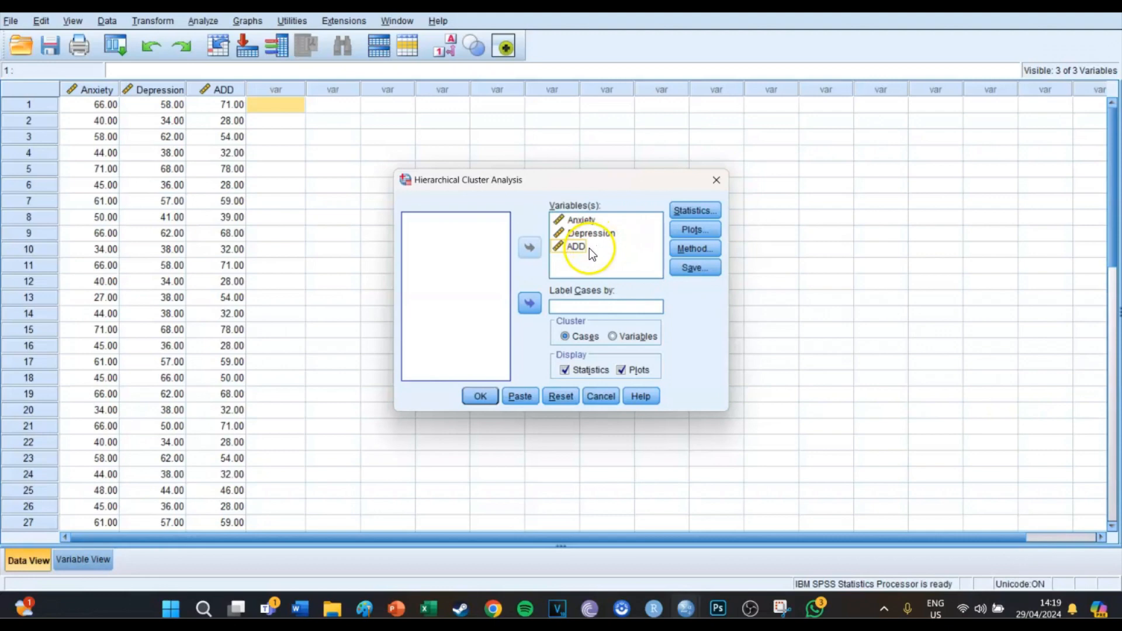
Set Statistics to report a single solution of 3 clusters.
left_click(694, 210)
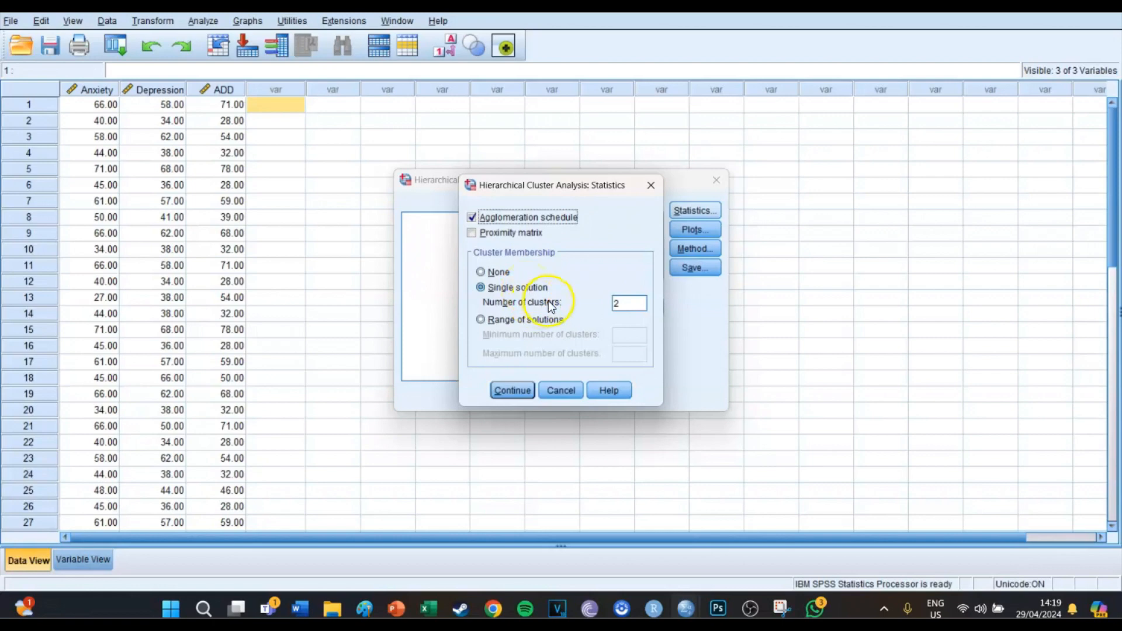
left_click(628, 302)
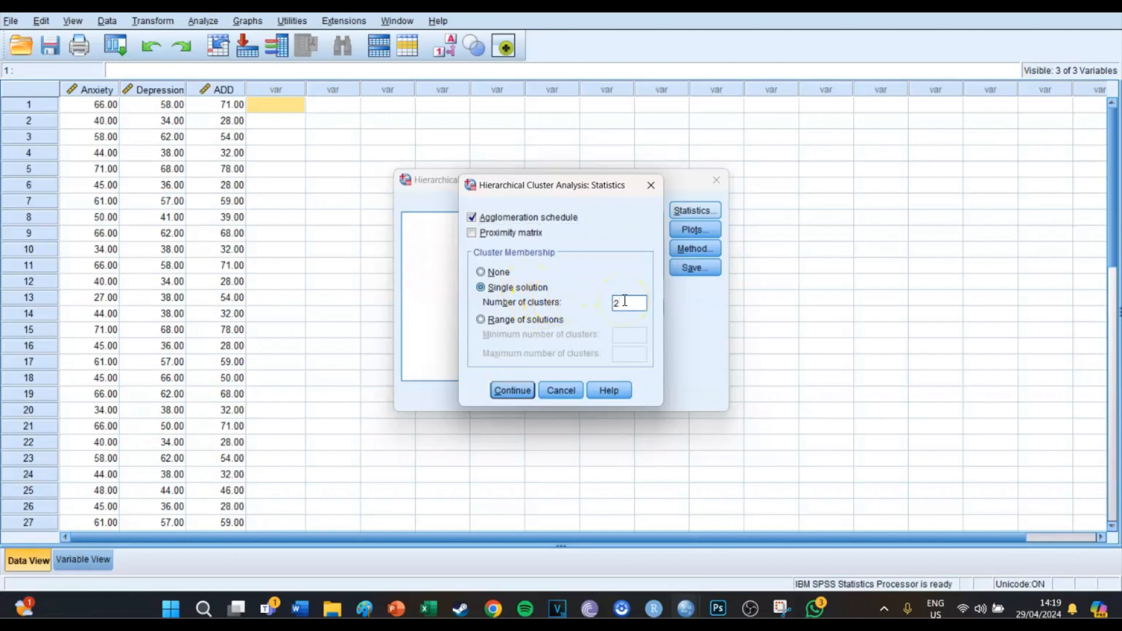
type("34")
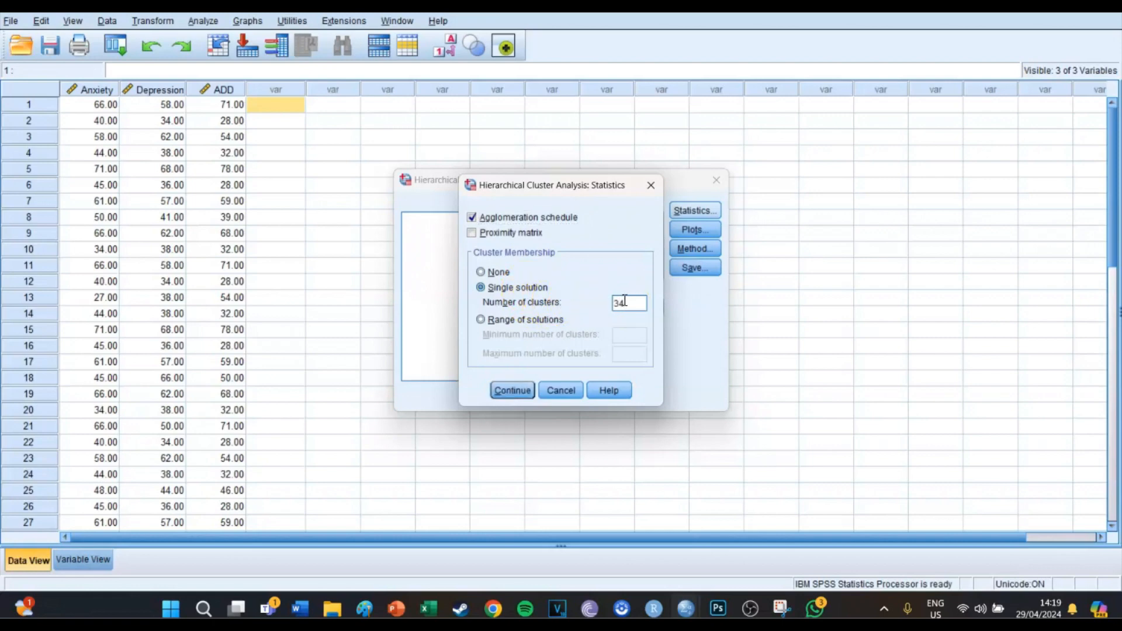
key("BackSpace")
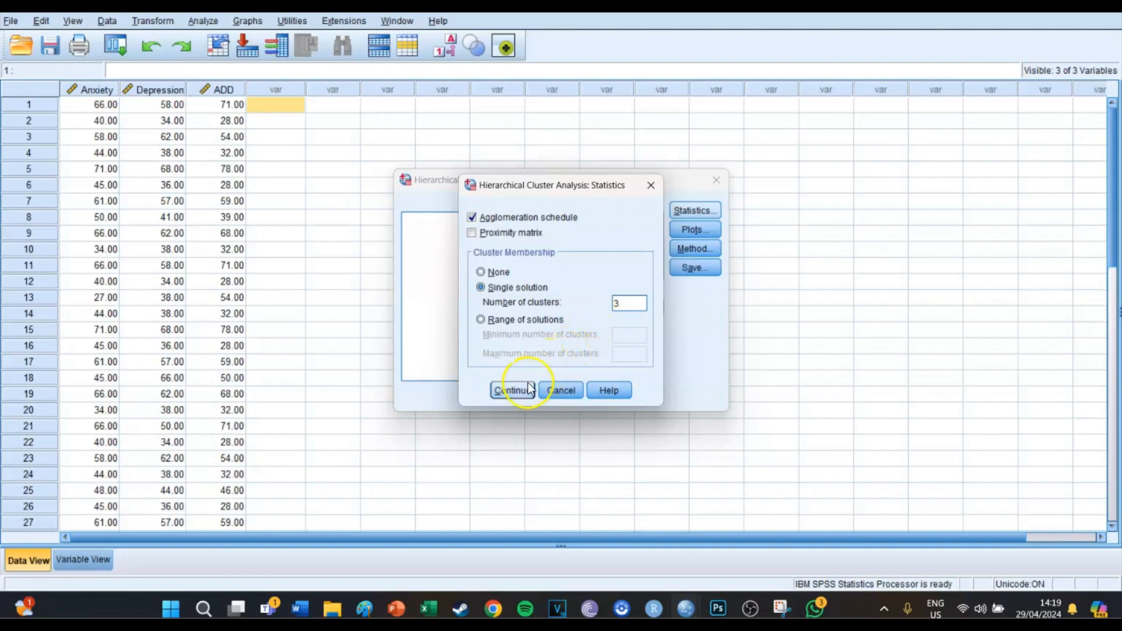
left_click(512, 390)
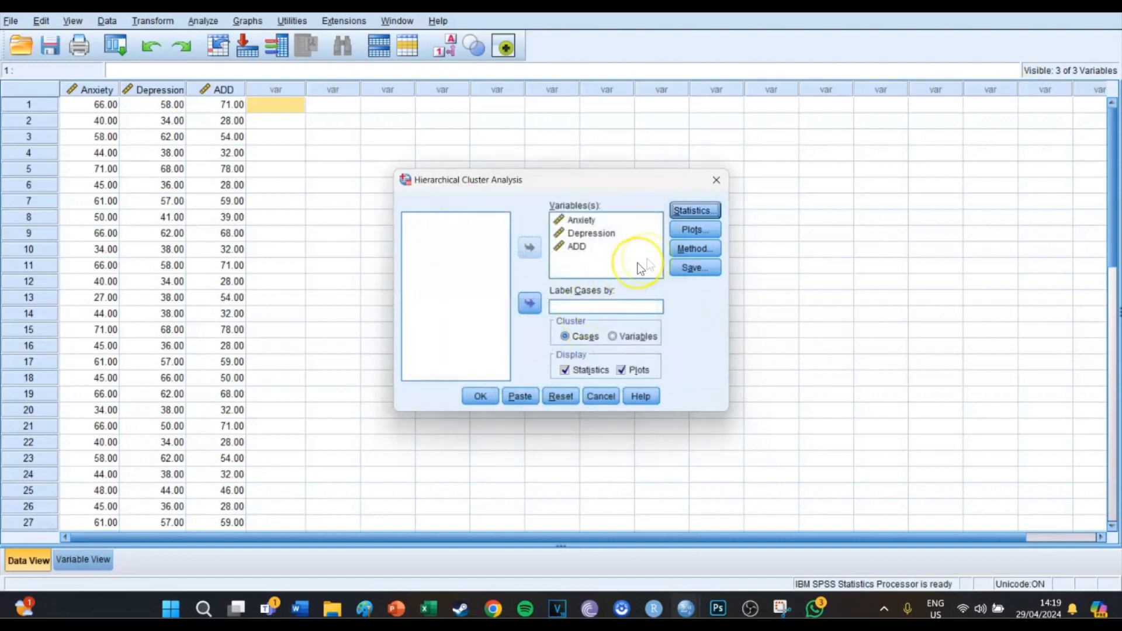
Request a dendrogram in the plot options.
left_click(694, 229)
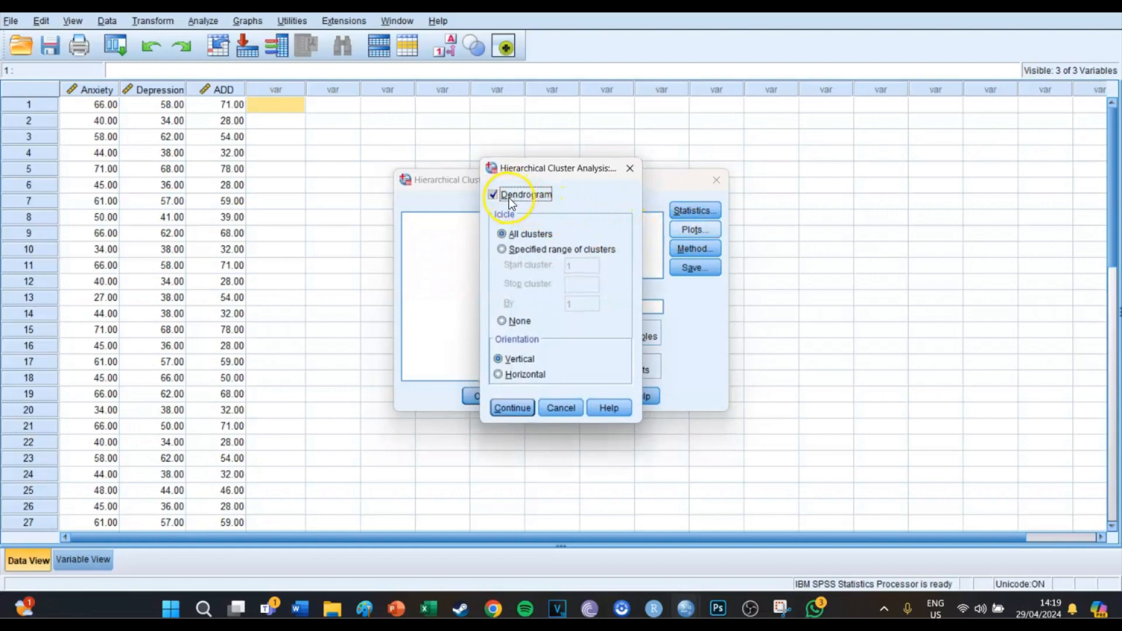
mouse_move(542, 198)
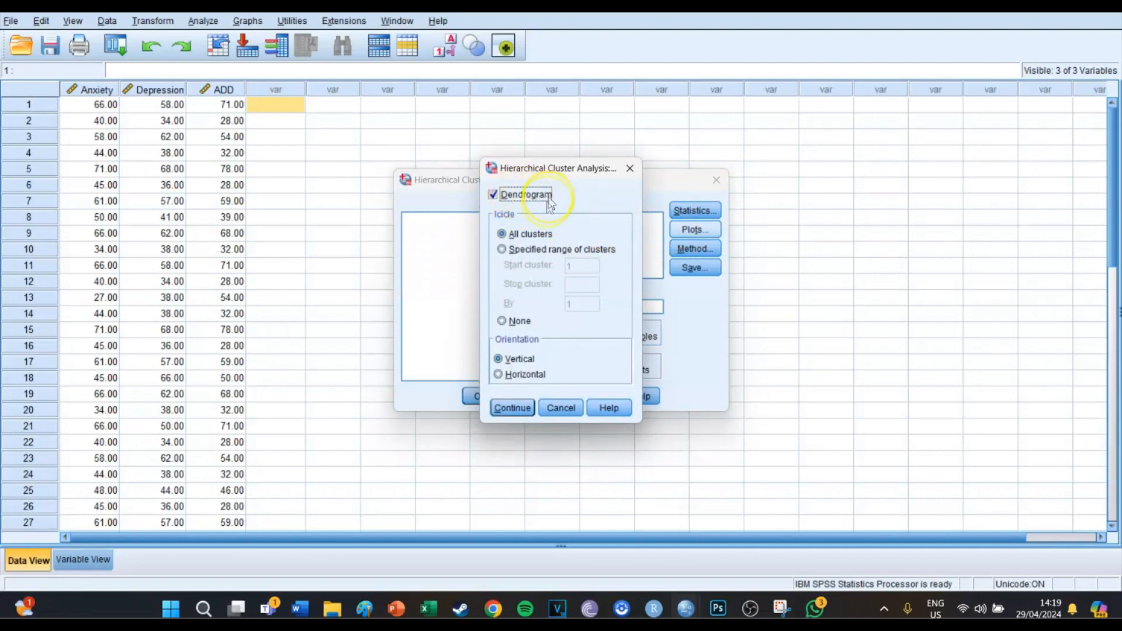
left_click(511, 407)
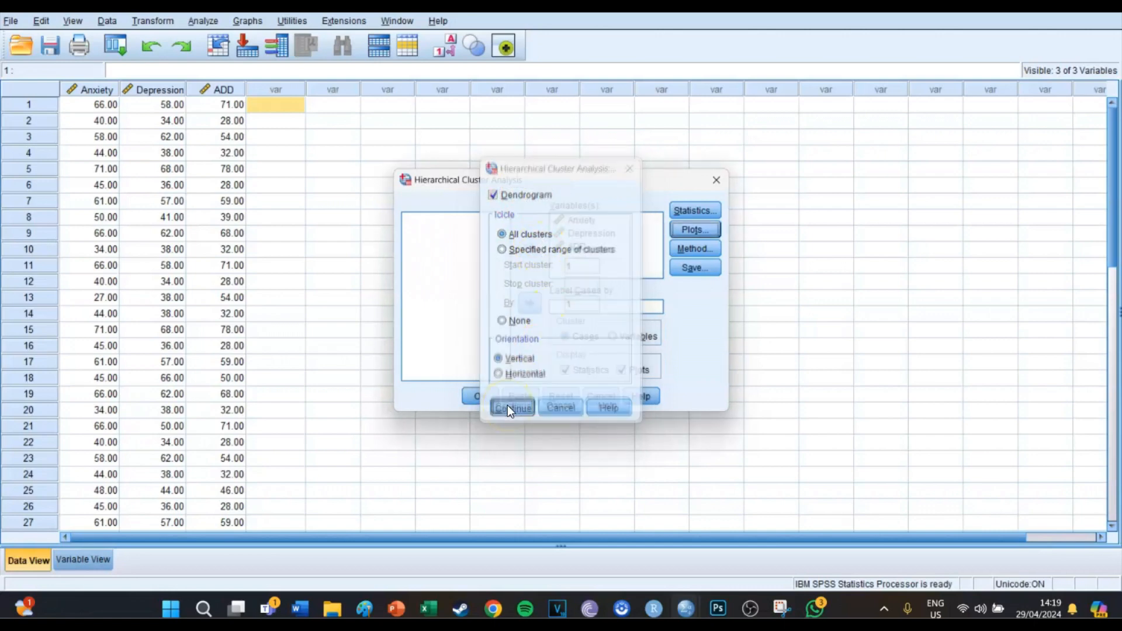
Choose Ward's method as the clustering method.
left_click(511, 407)
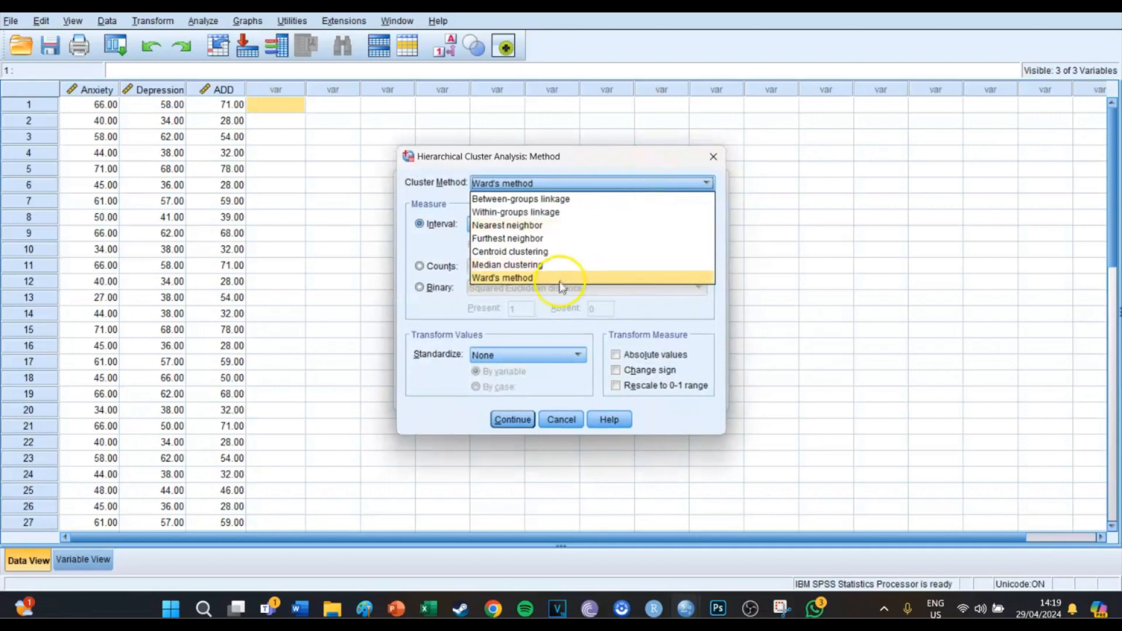
mouse_move(546, 212)
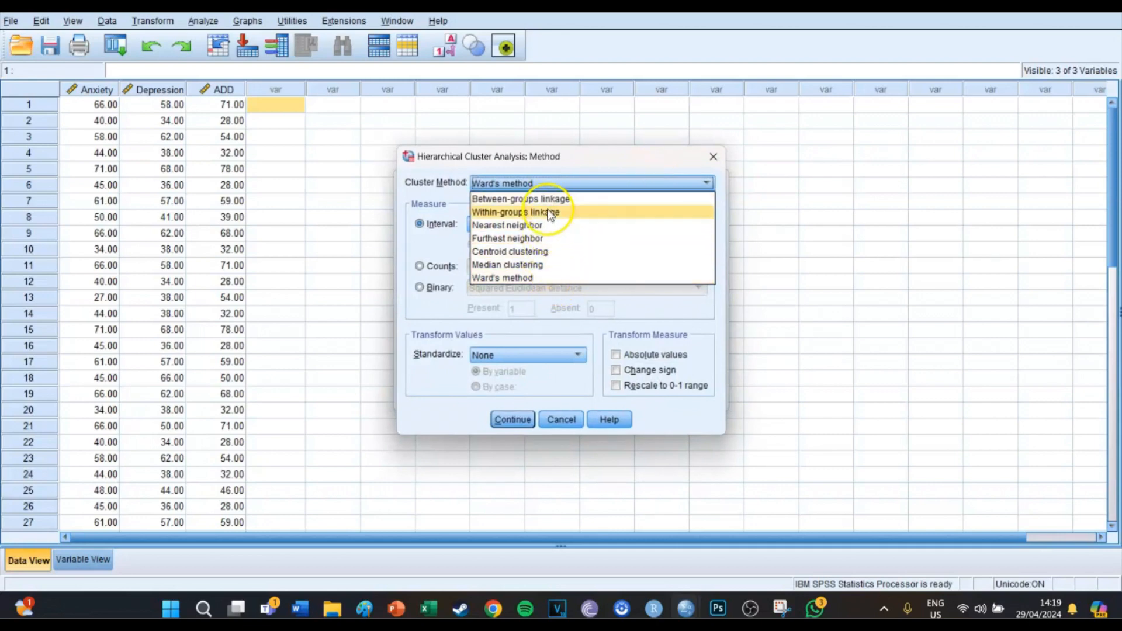
left_click(523, 199)
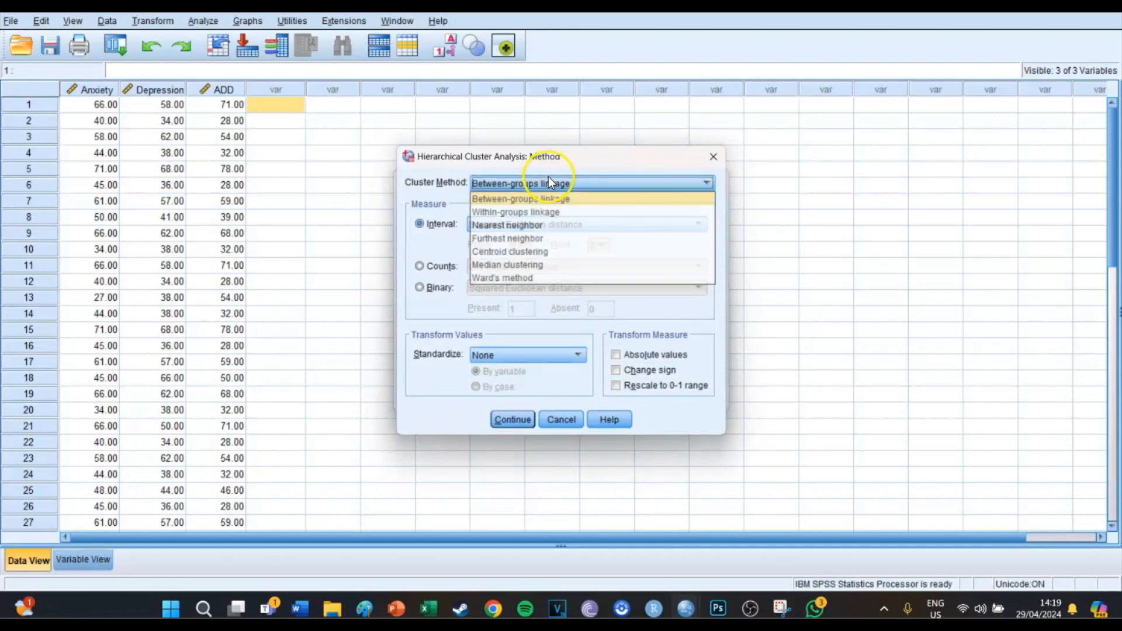
left_click(502, 278)
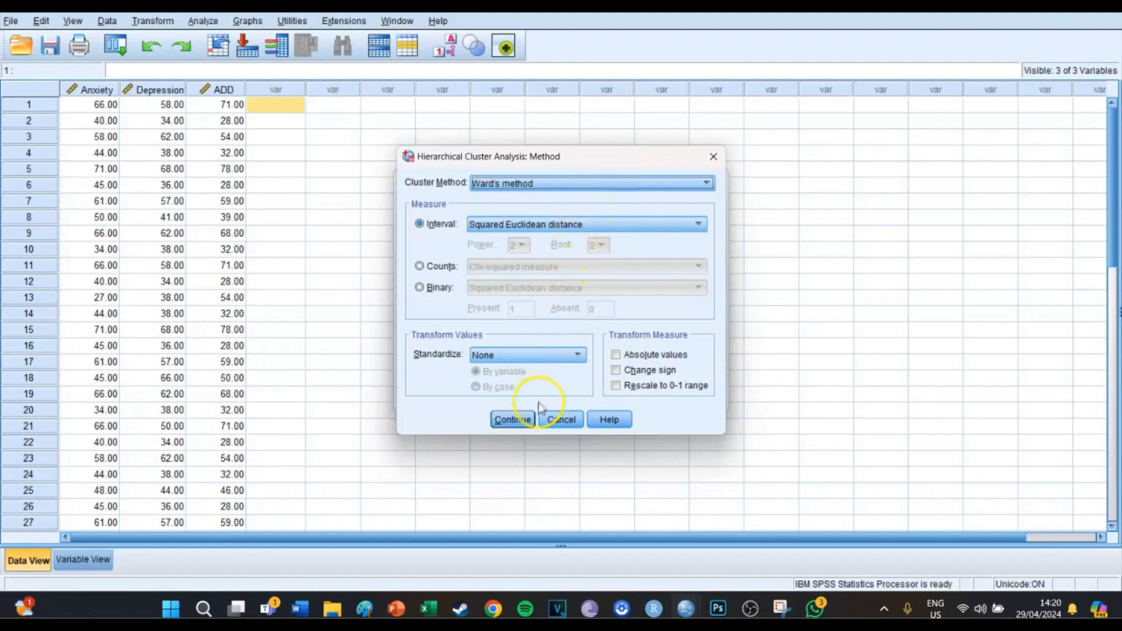
Confirm Ward's method and run the cluster analysis syntax.
left_click(511, 420)
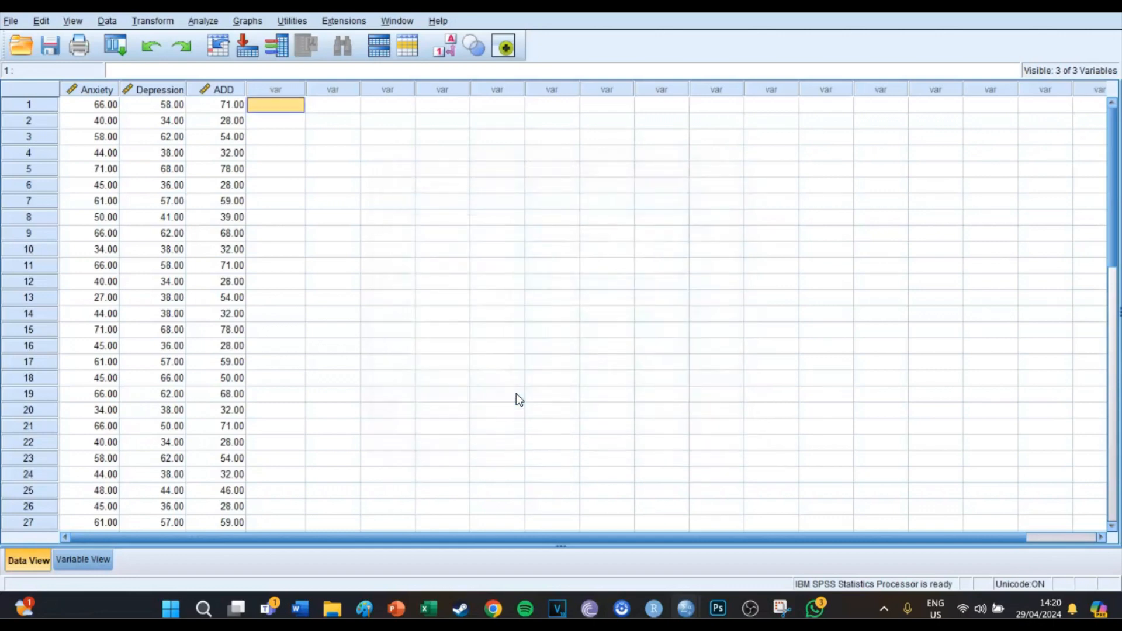
mouse_move(685, 608)
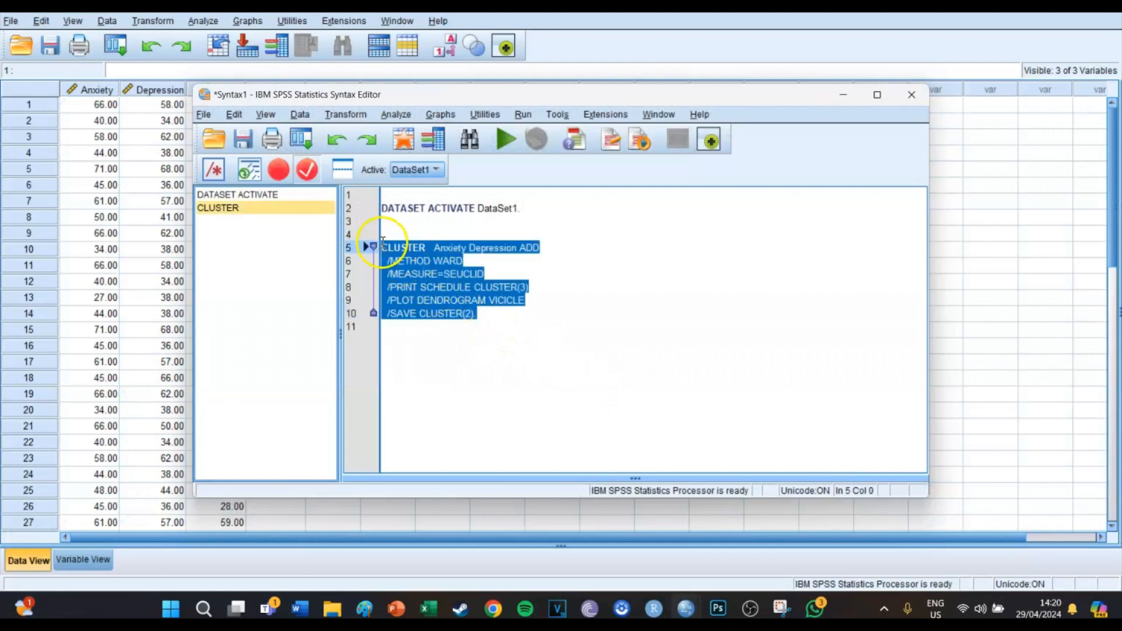
left_click(508, 138)
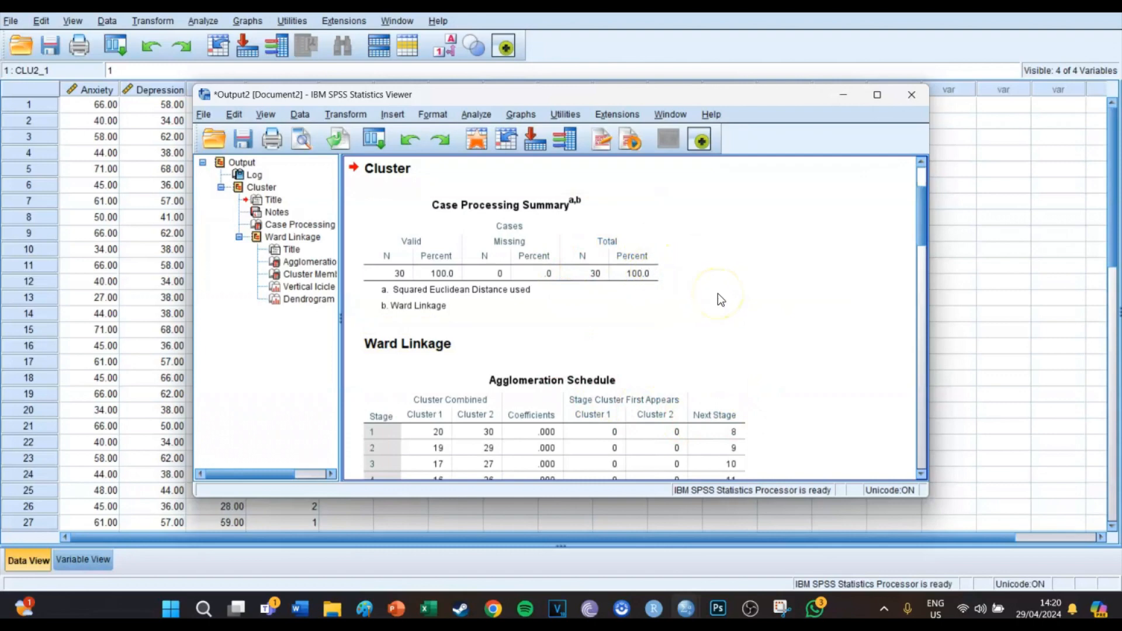
scroll("down", 3)
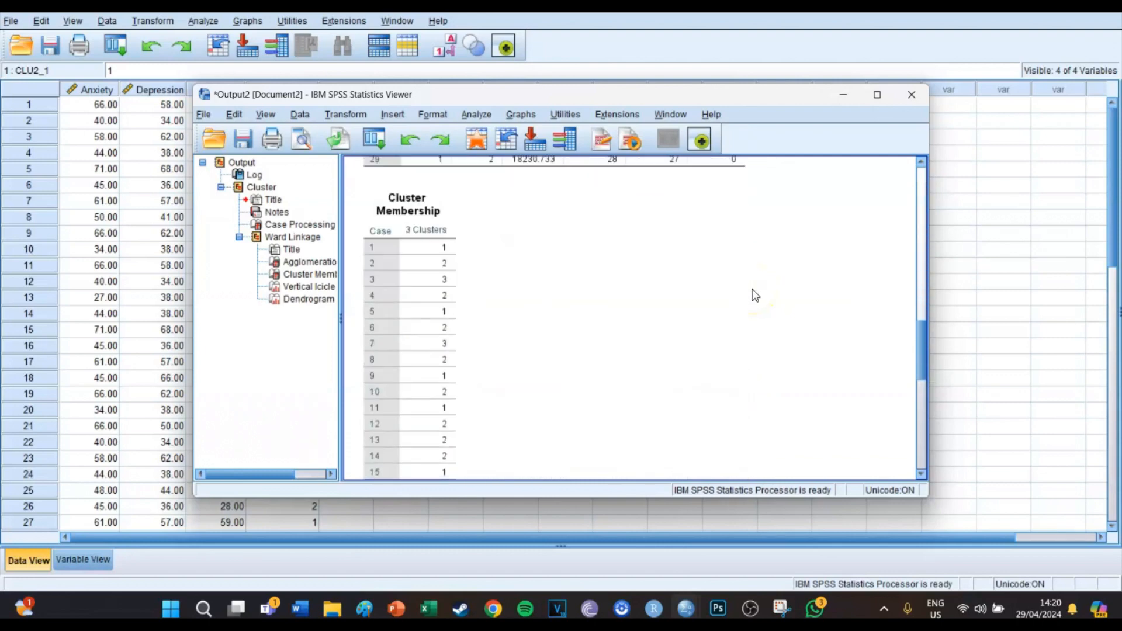
scroll("down", 3)
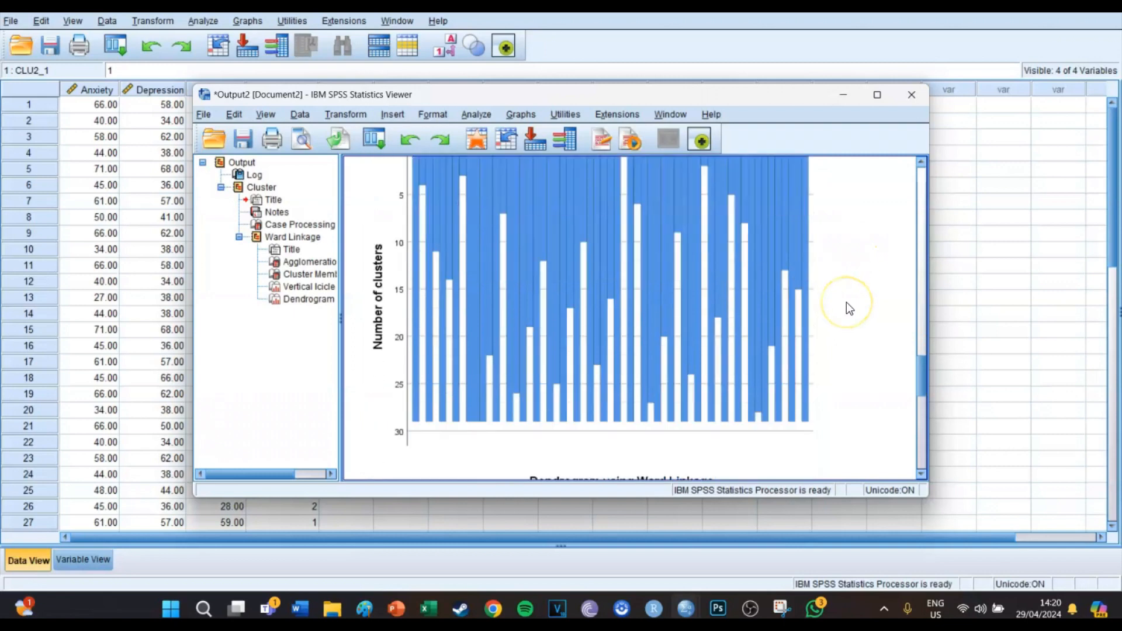
scroll("down", 3)
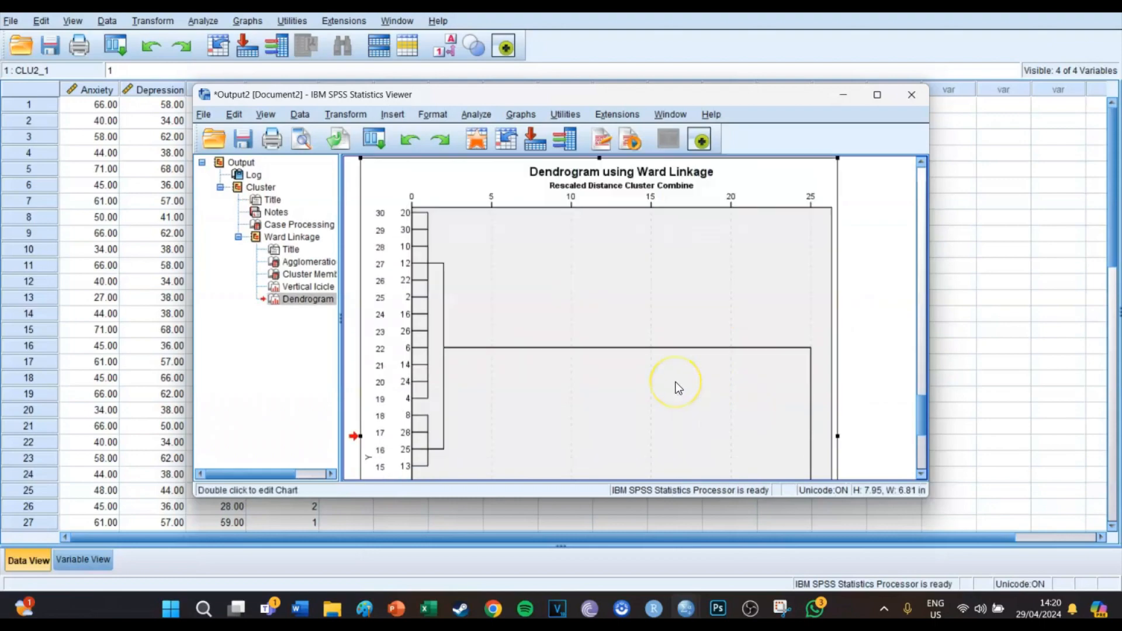
Open the dendrogram in the Chart Editor and maximize it for inspection.
double_click(678, 386)
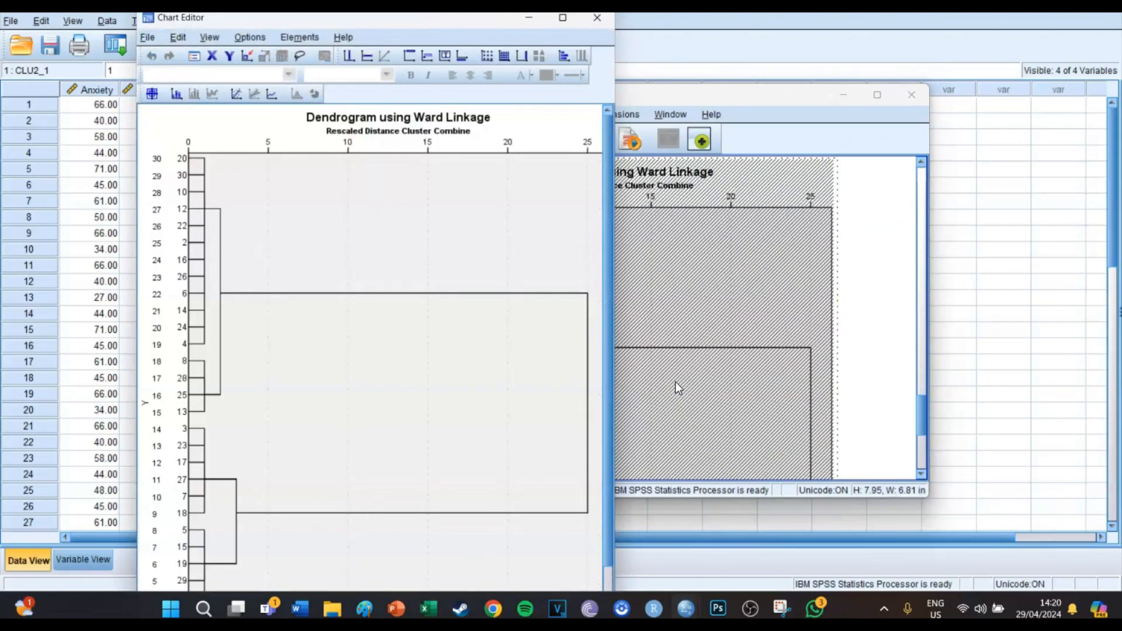
left_click(558, 16)
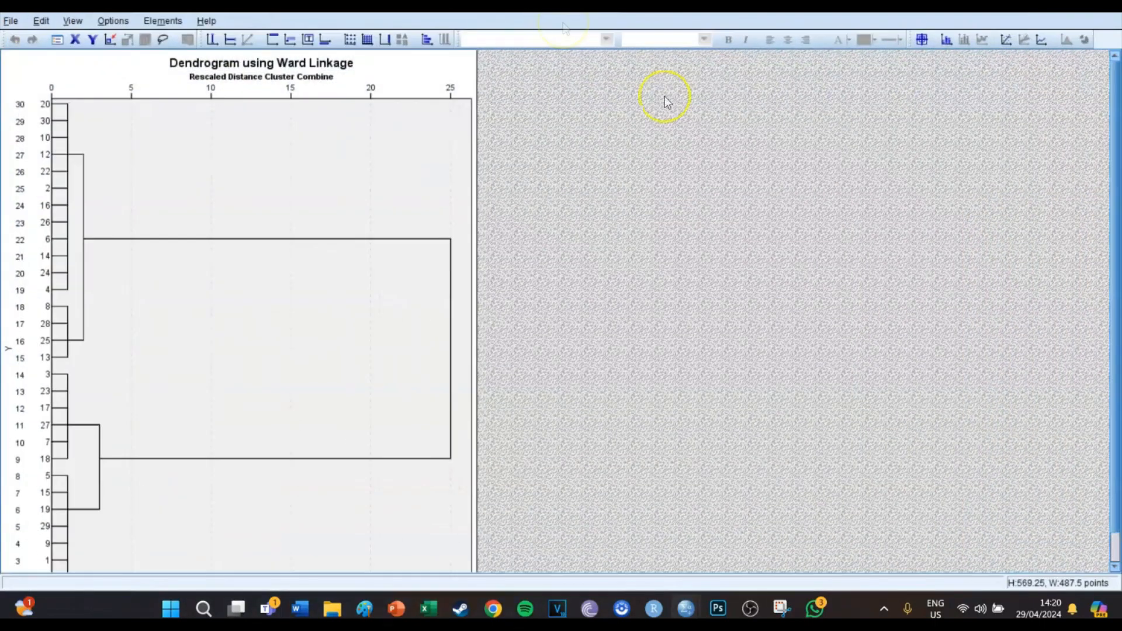
mouse_move(310, 321)
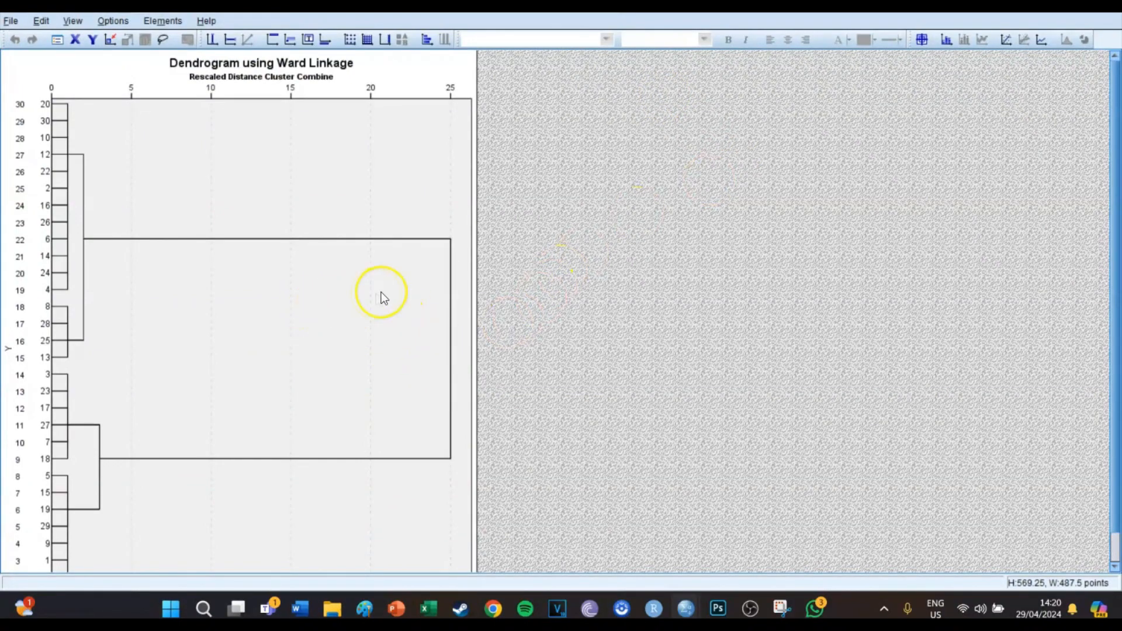
mouse_move(359, 369)
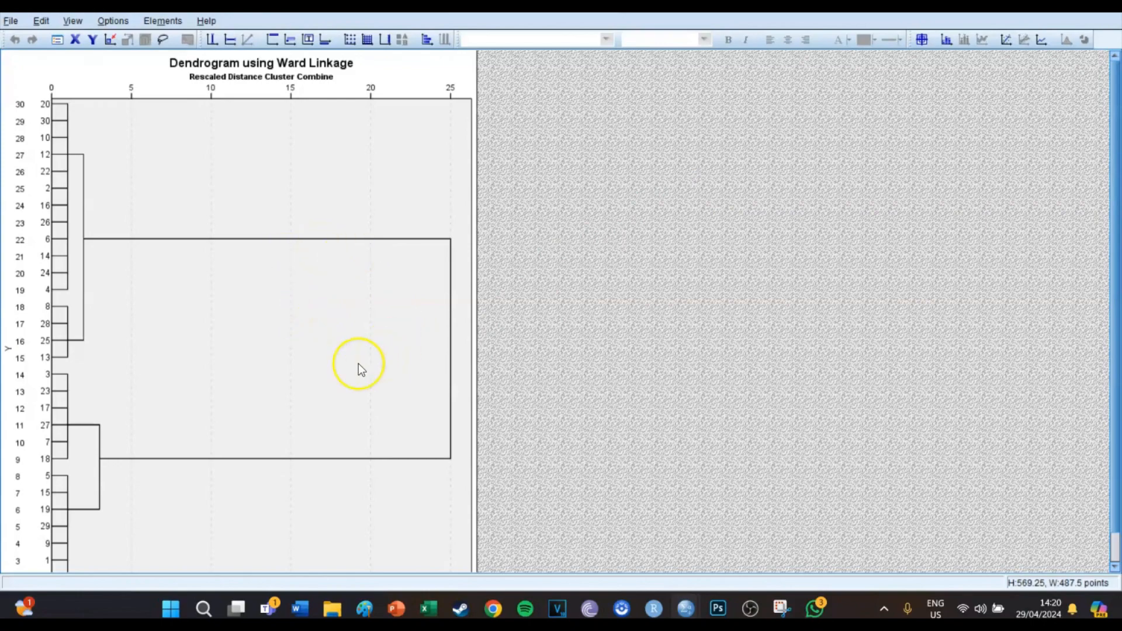
mouse_move(267, 337)
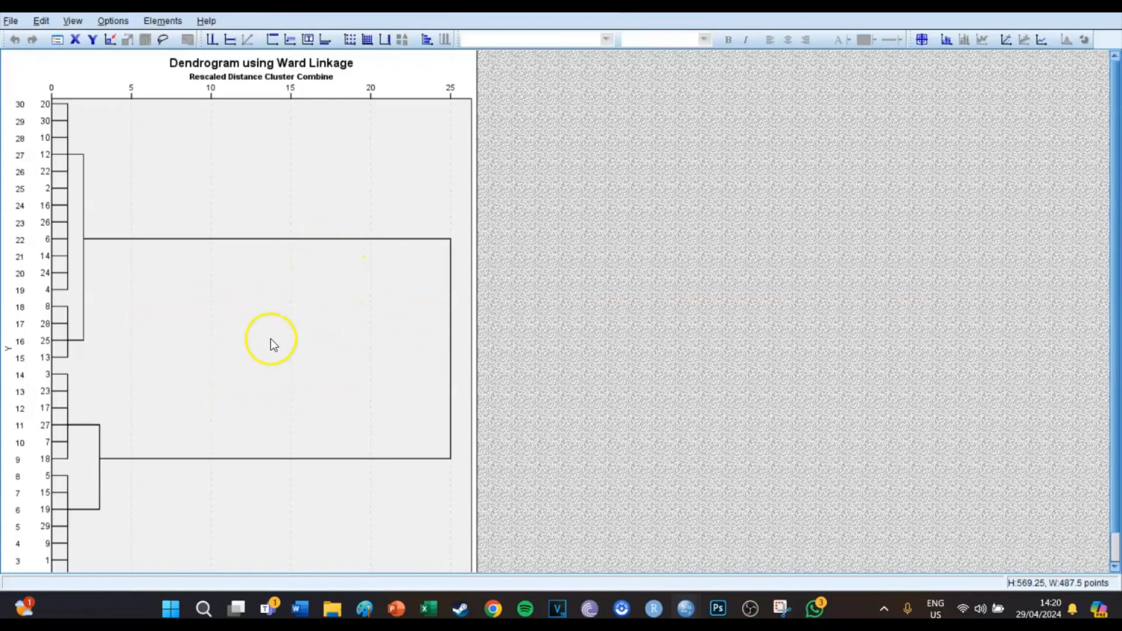
mouse_move(250, 350)
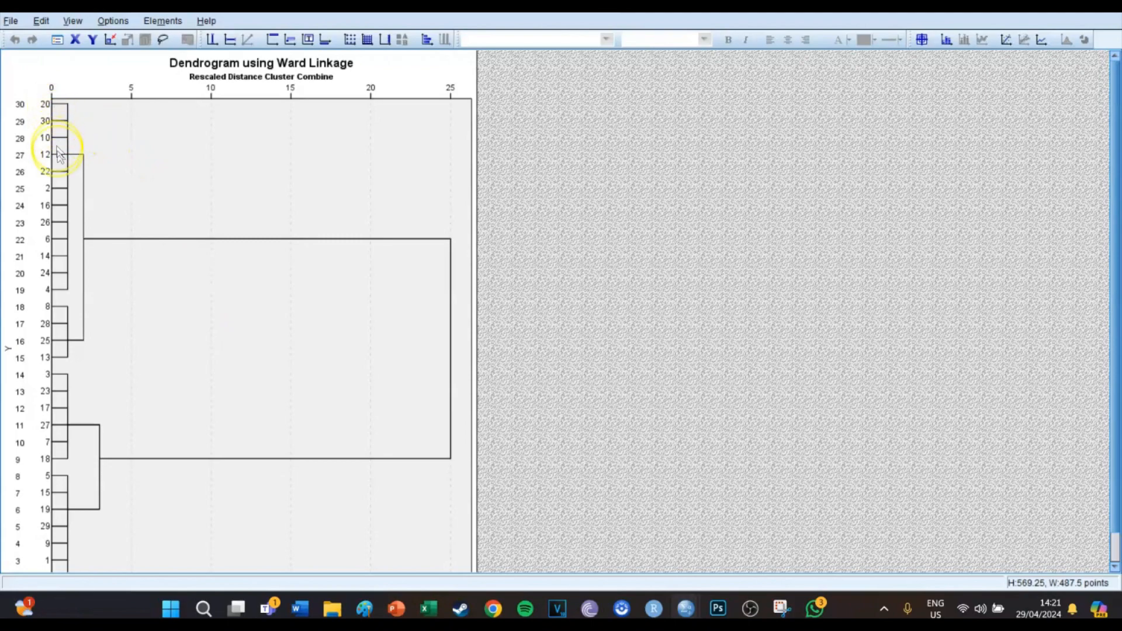
mouse_move(64, 463)
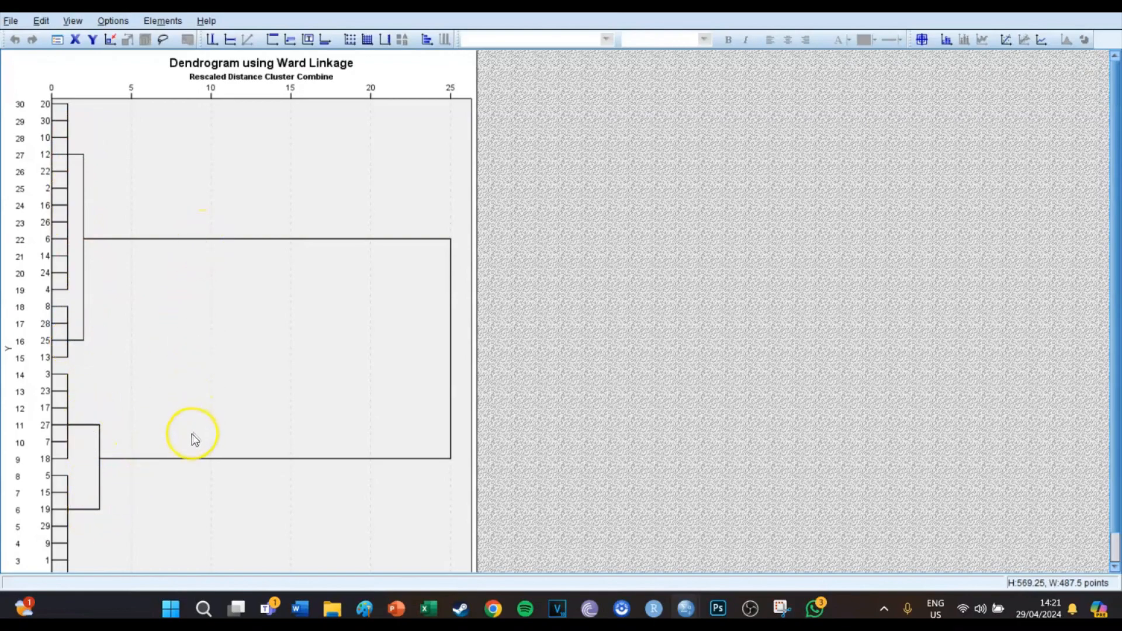
mouse_move(188, 462)
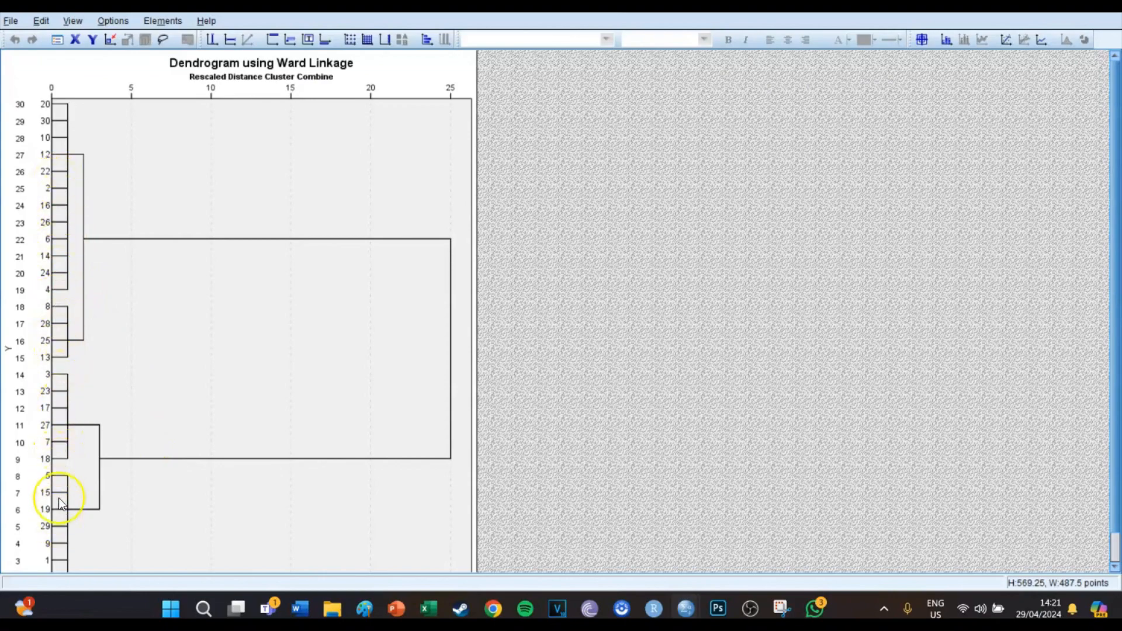
mouse_move(61, 247)
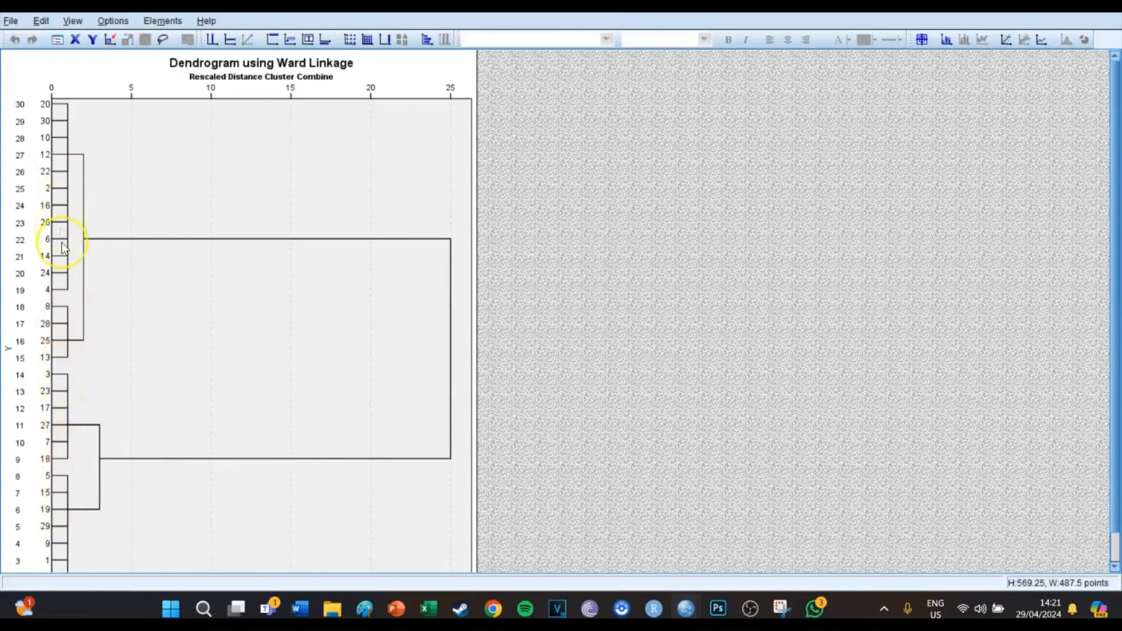
mouse_move(59, 277)
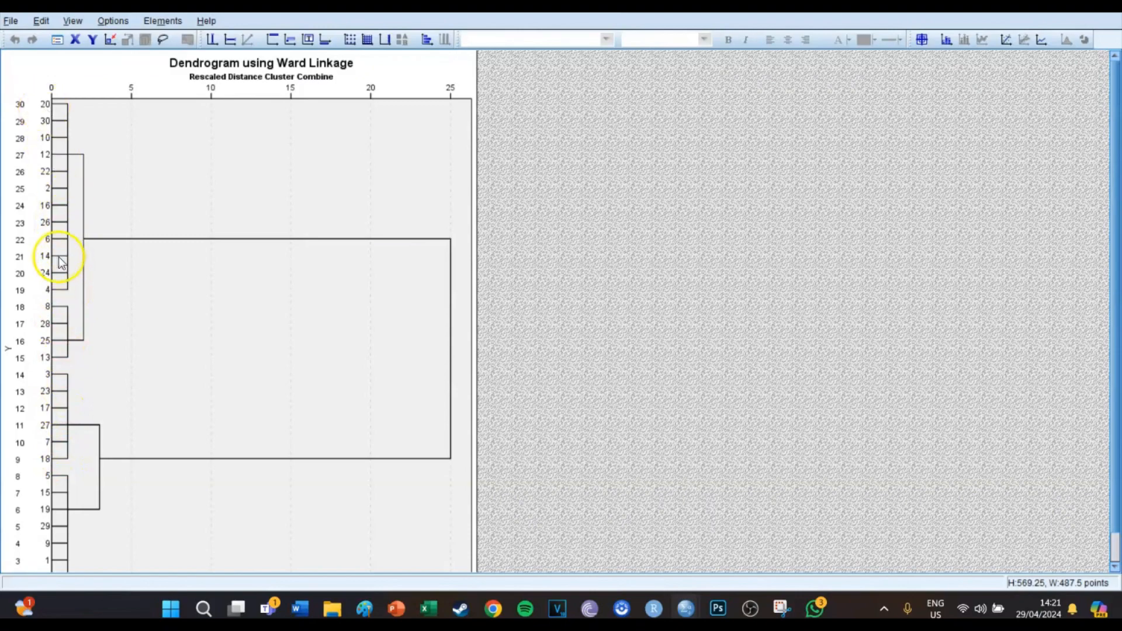
mouse_move(77, 337)
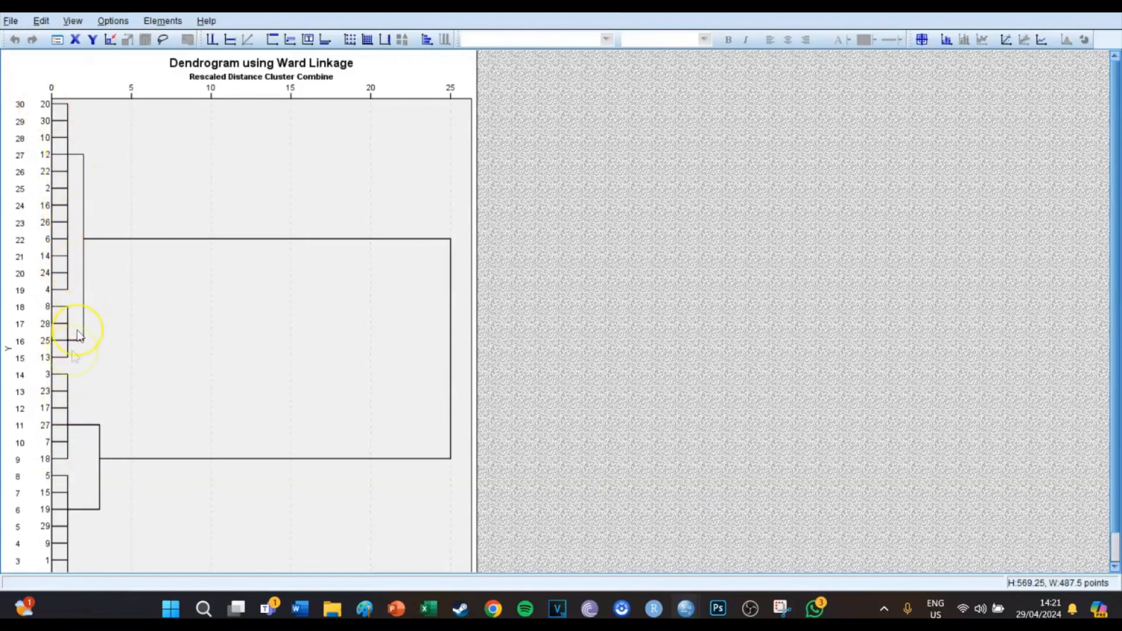
mouse_move(240, 238)
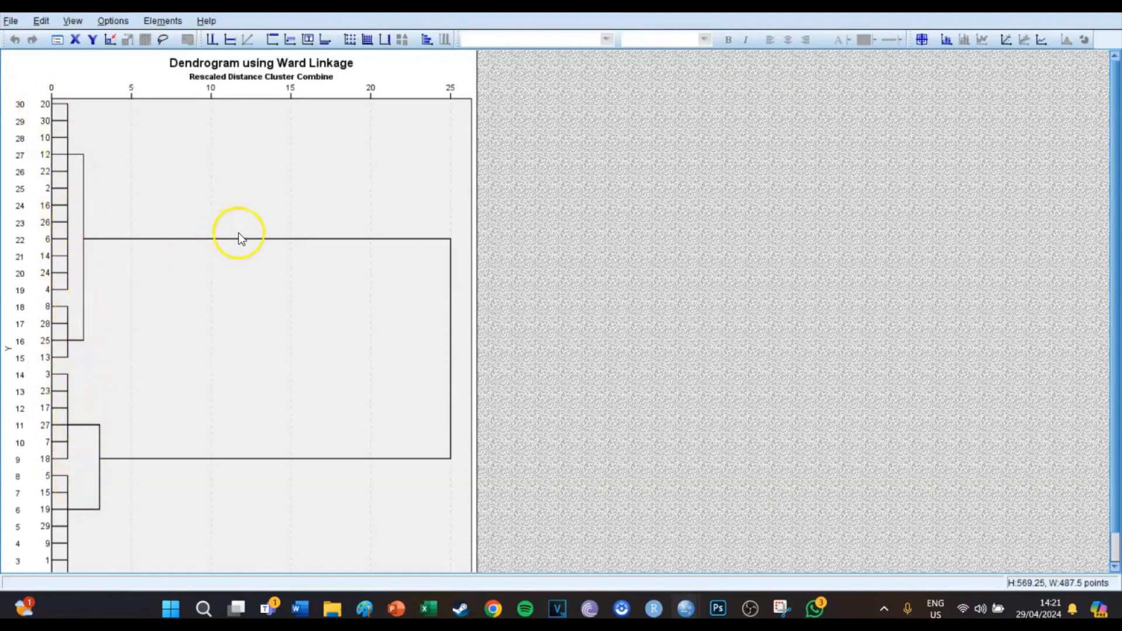
mouse_move(246, 217)
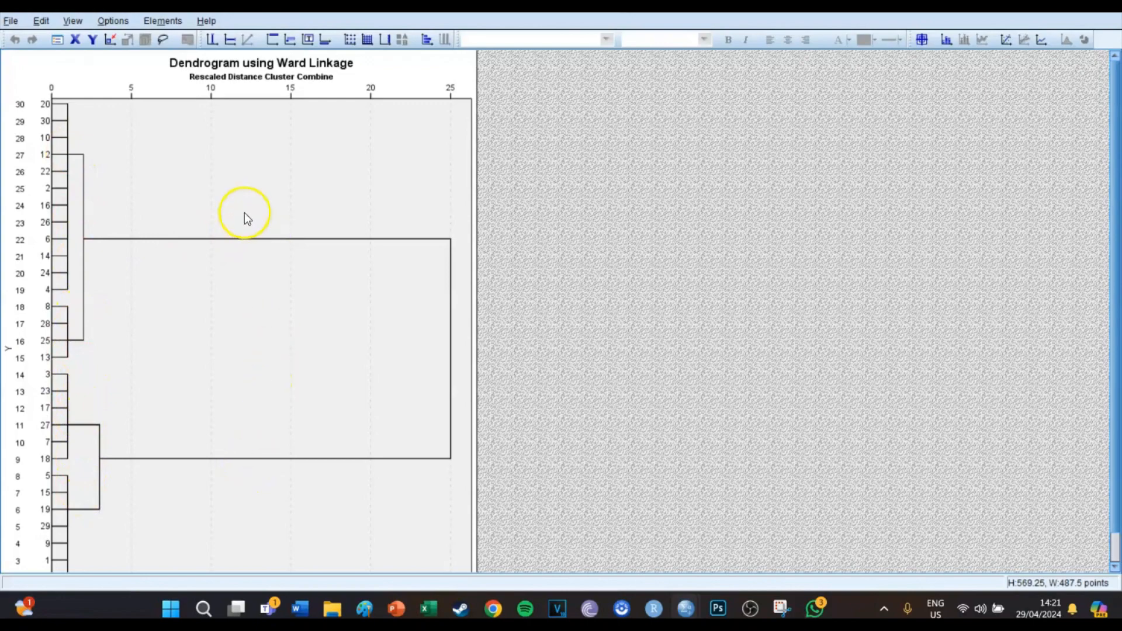
mouse_move(245, 246)
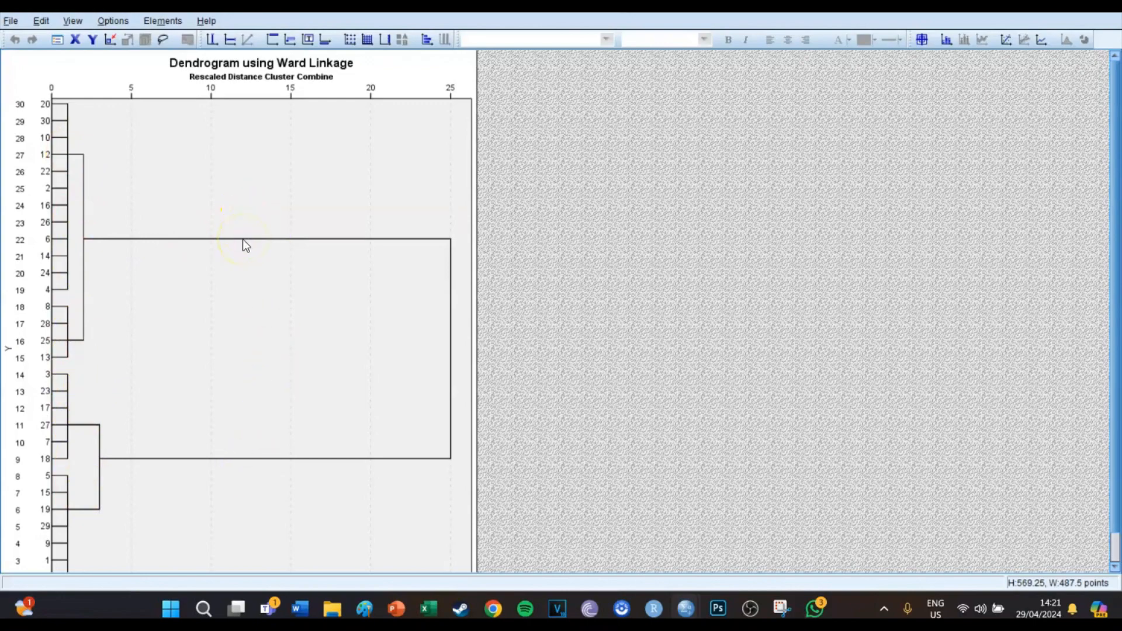
mouse_move(252, 245)
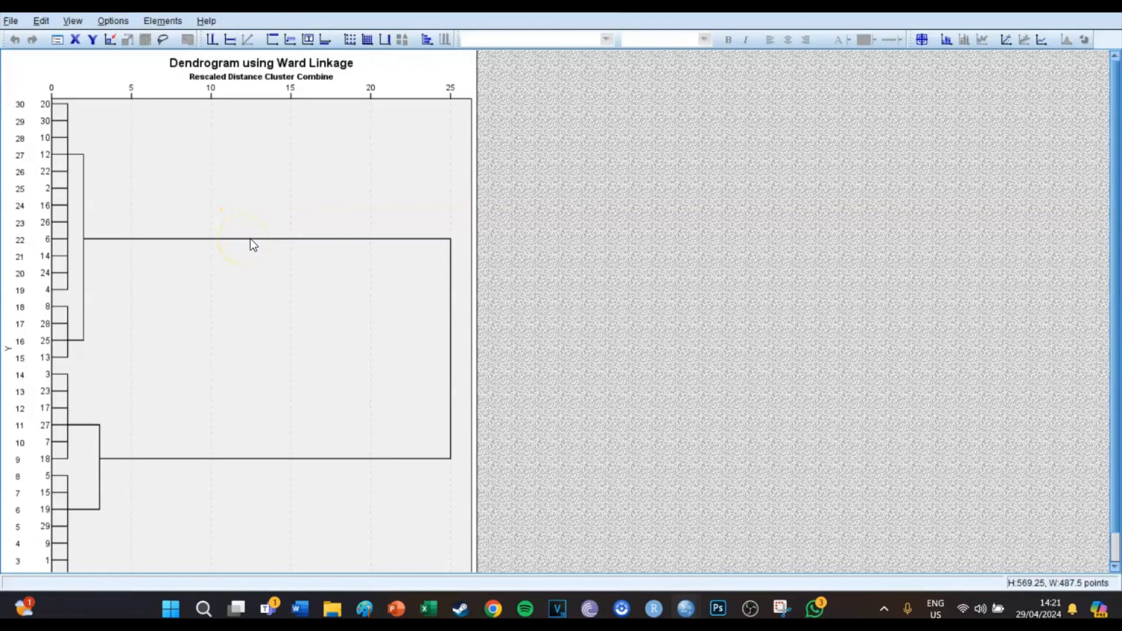
mouse_move(346, 225)
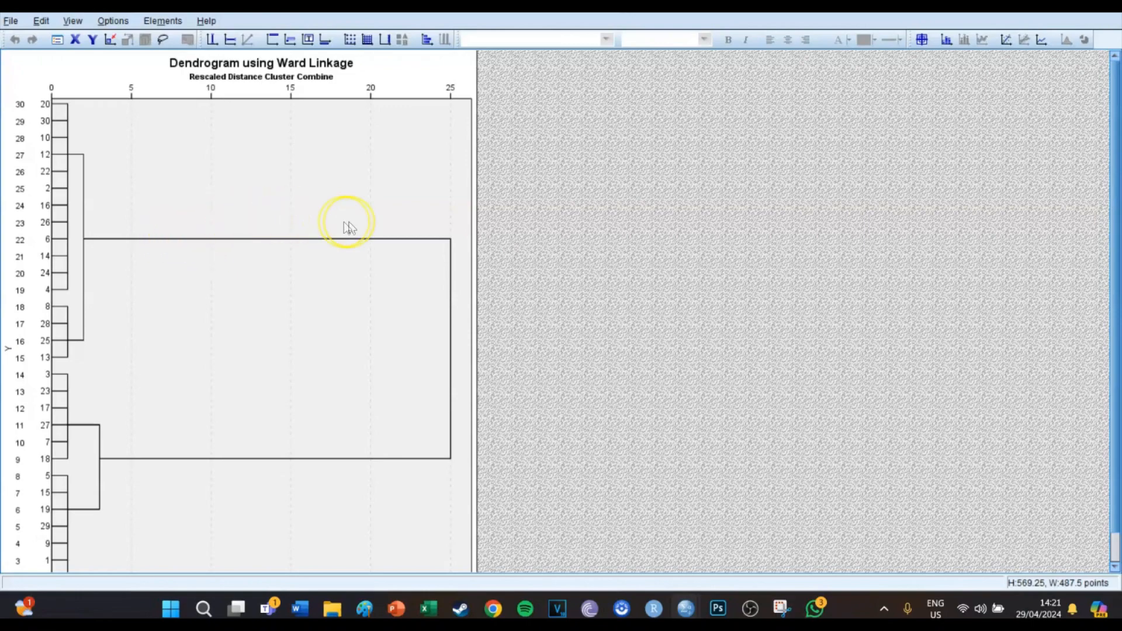
mouse_move(127, 244)
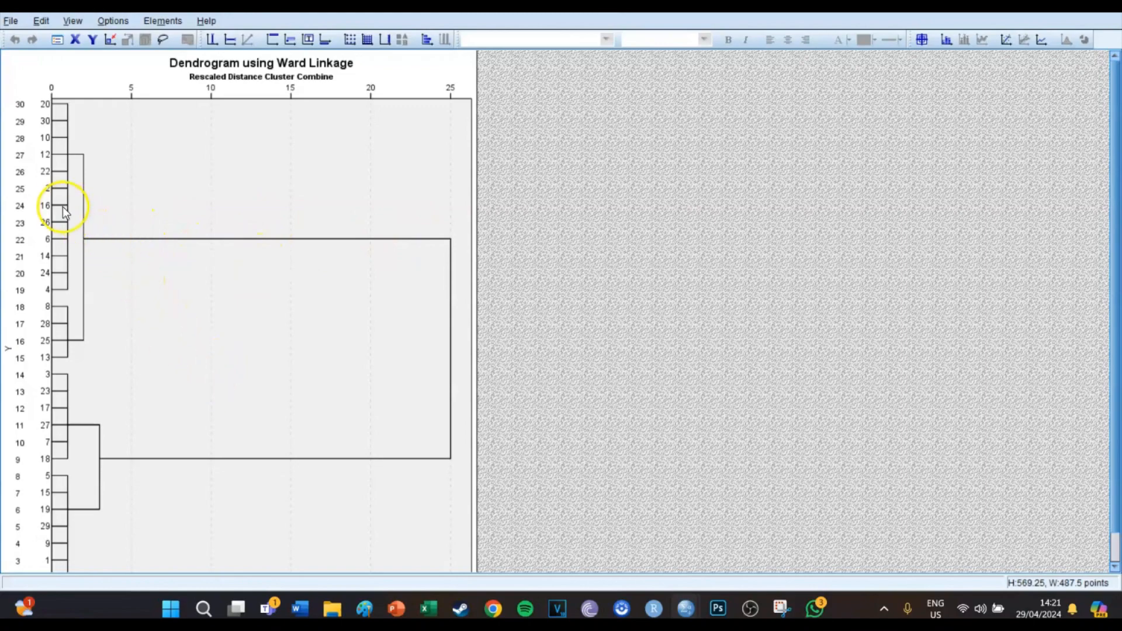
mouse_move(58, 210)
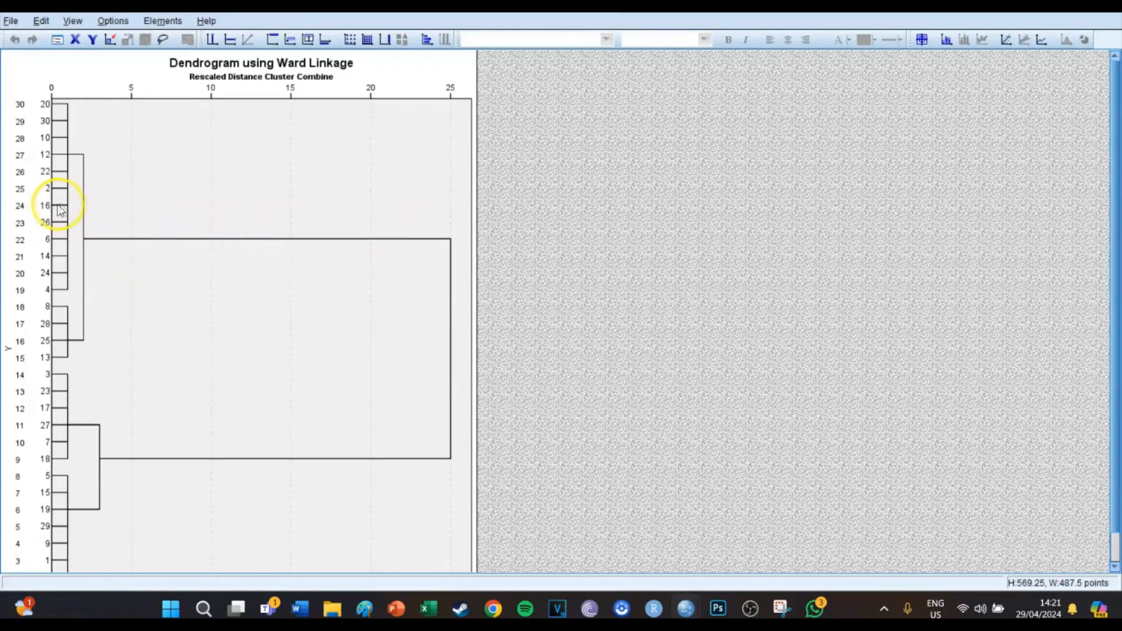
mouse_move(85, 381)
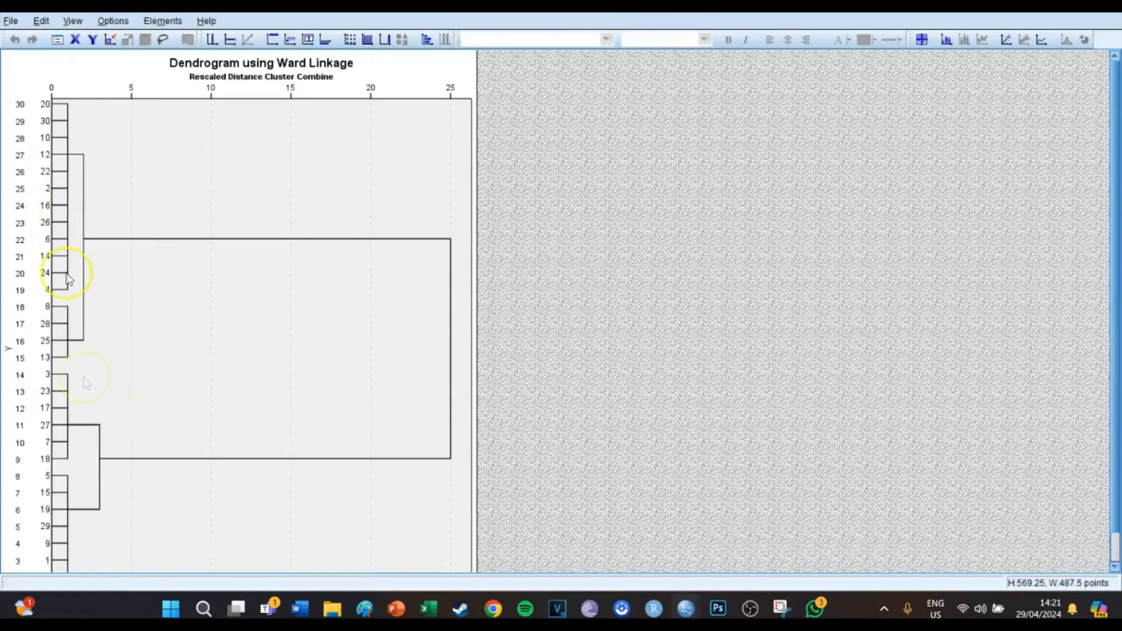
mouse_move(77, 162)
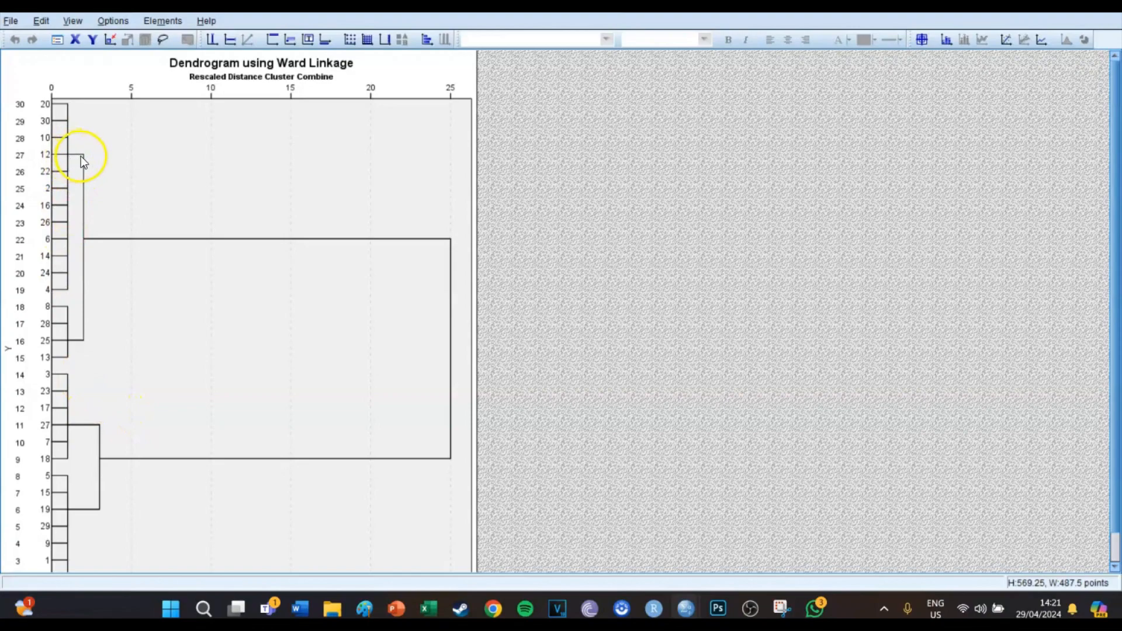
mouse_move(77, 341)
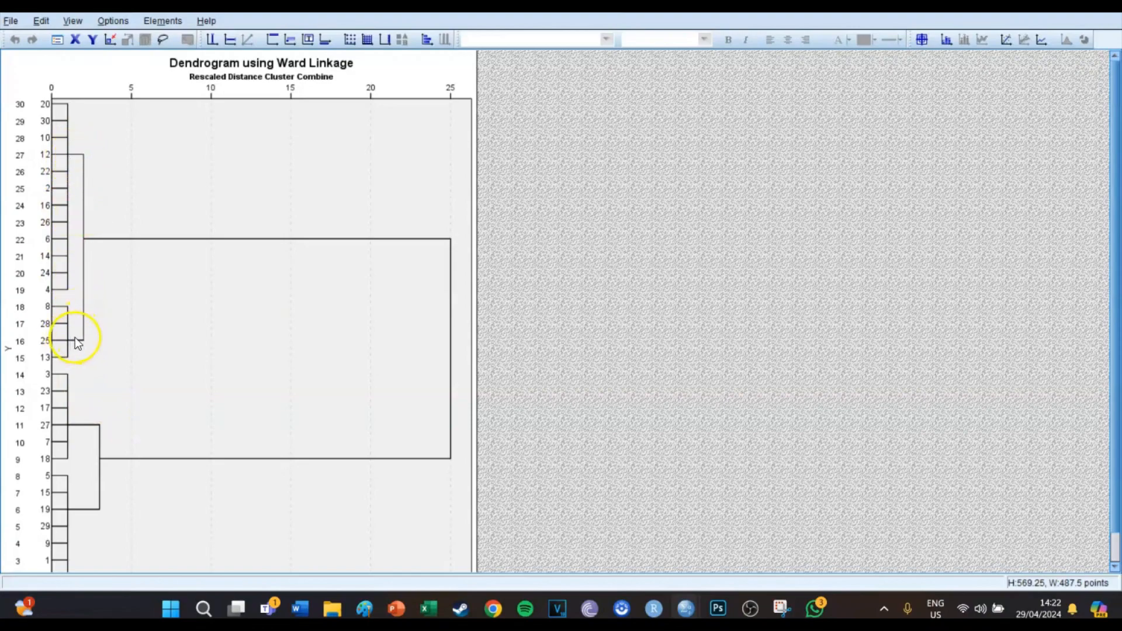
mouse_move(90, 430)
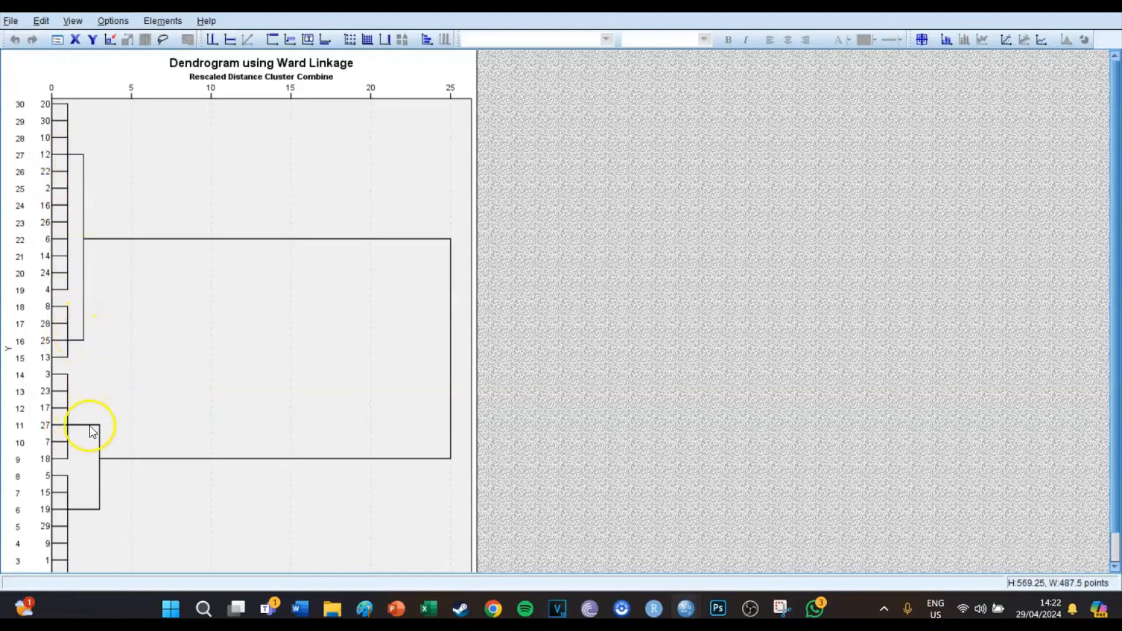
mouse_move(75, 514)
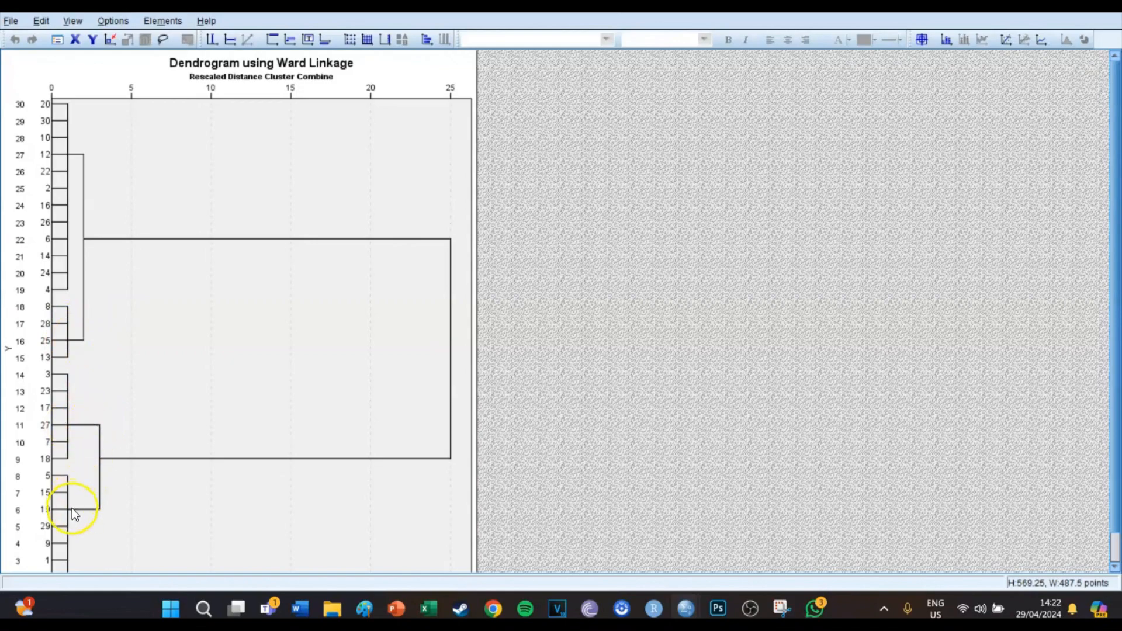
mouse_move(96, 508)
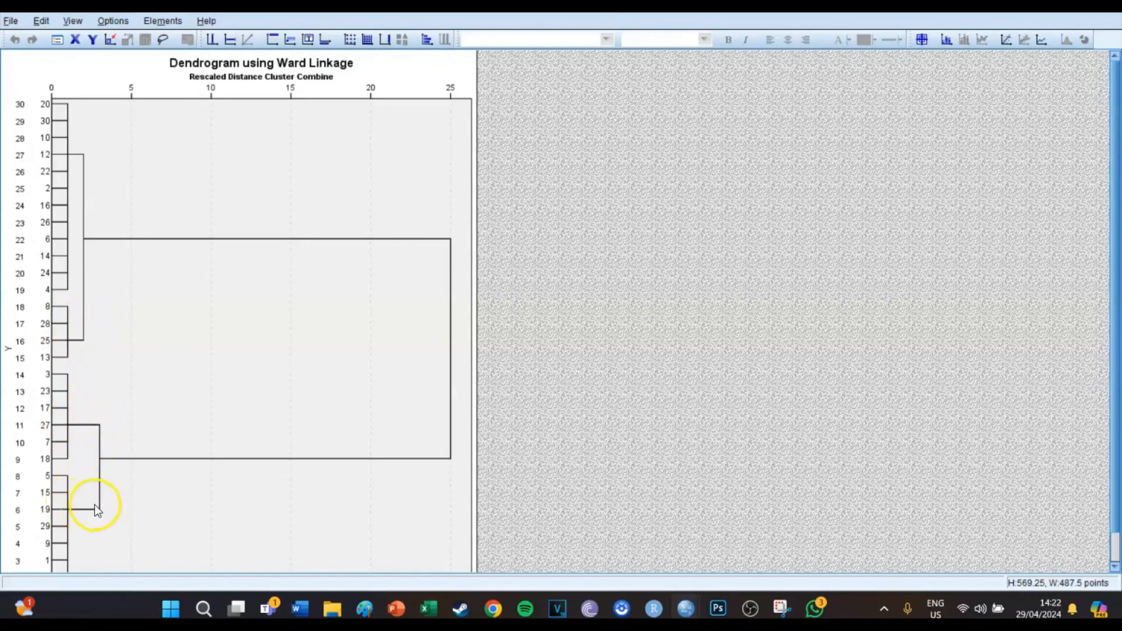
mouse_move(104, 461)
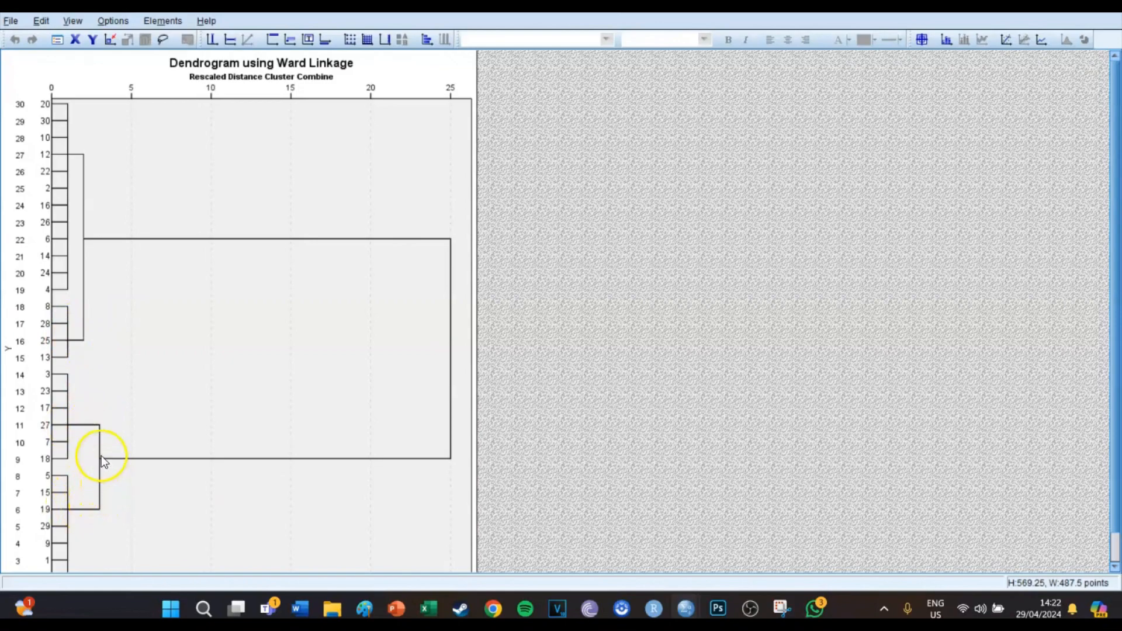
mouse_move(440, 259)
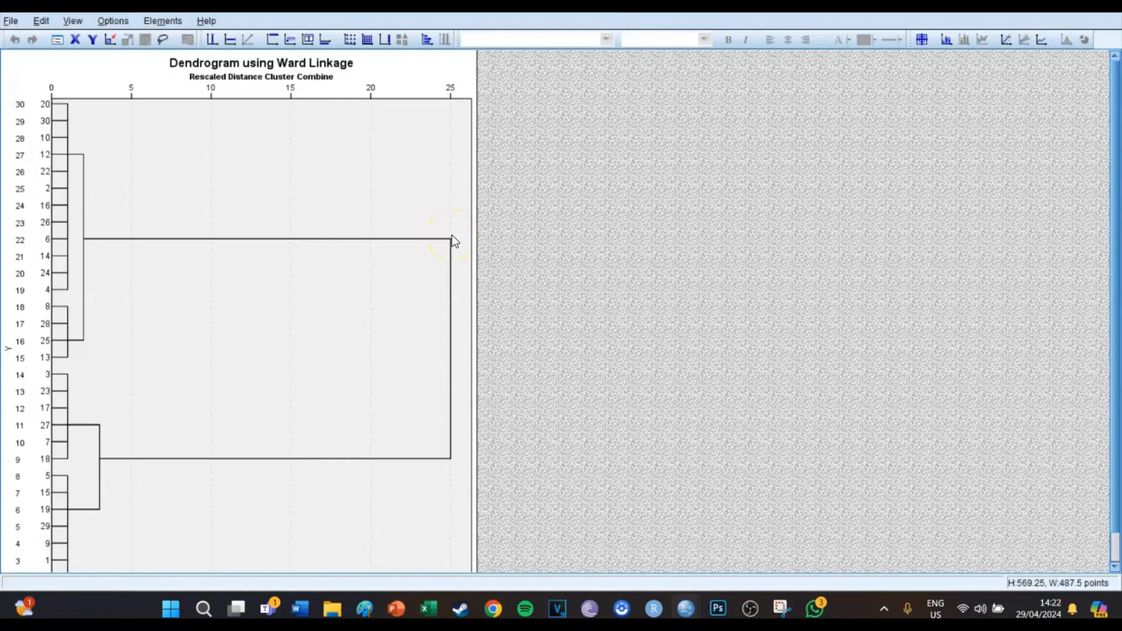
mouse_move(85, 245)
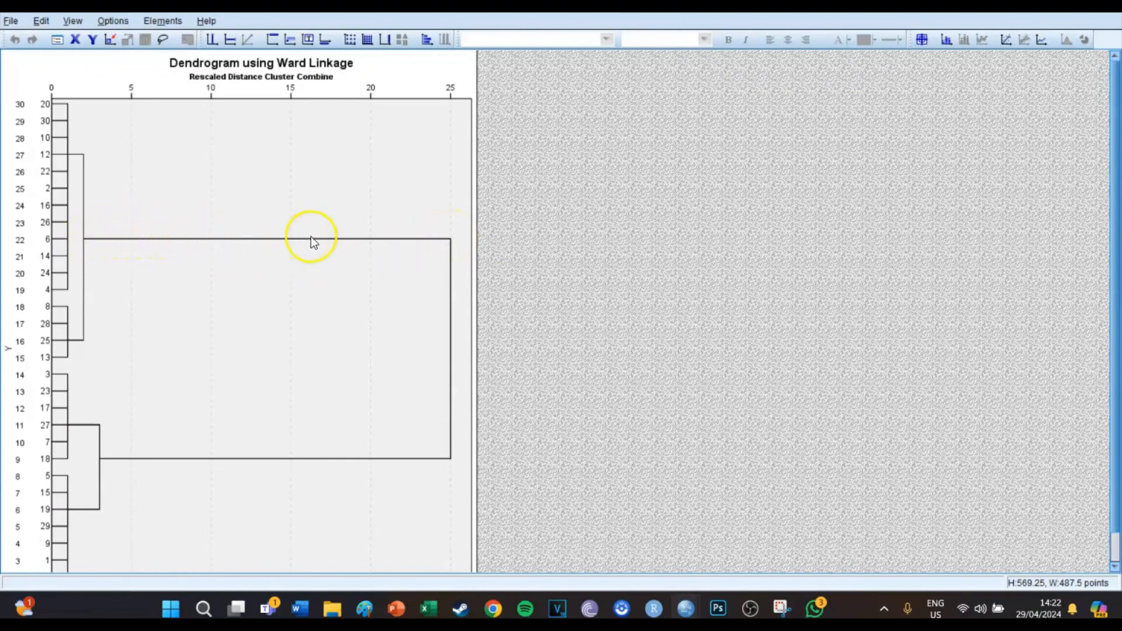
mouse_move(423, 243)
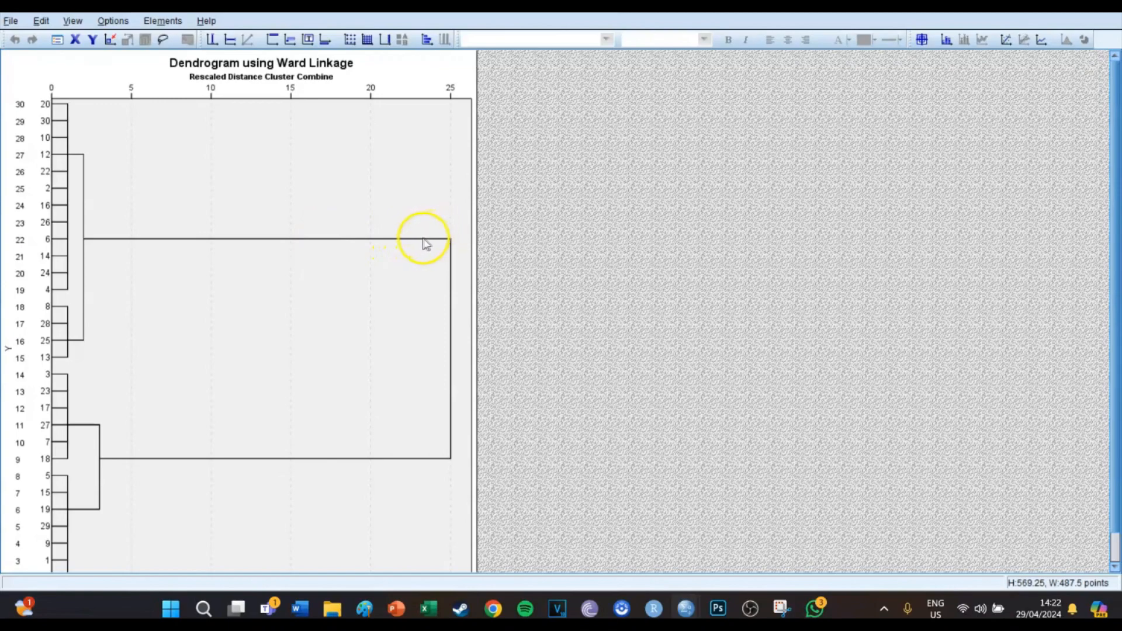
mouse_move(313, 256)
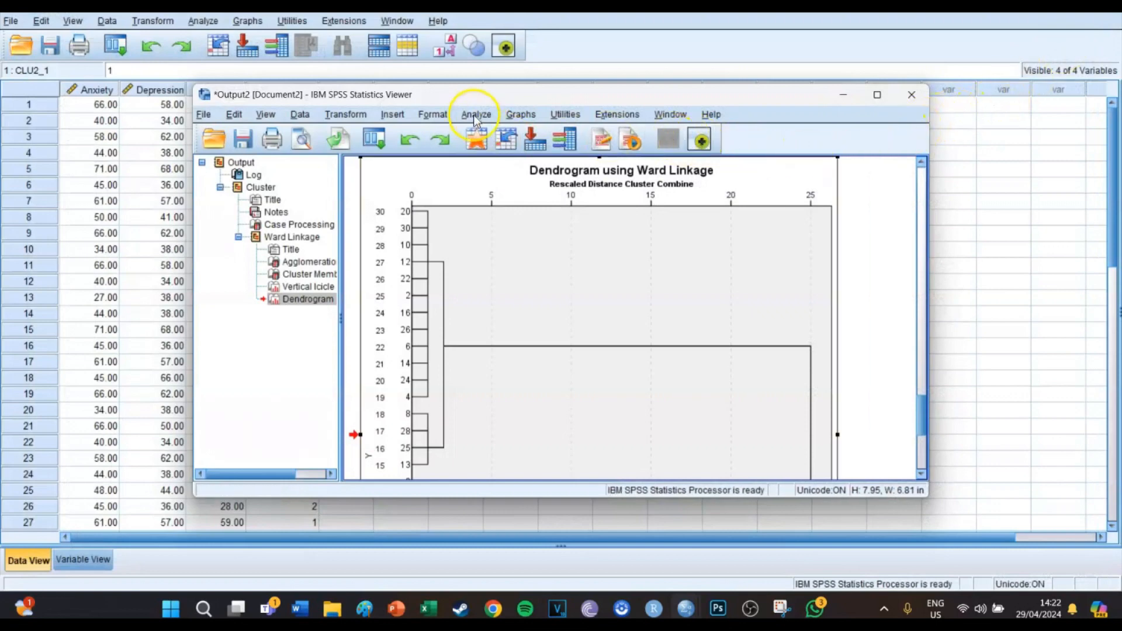
Reopen the Hierarchical Cluster Analysis setup with Anxiety, Depression and ADD.
left_click(478, 115)
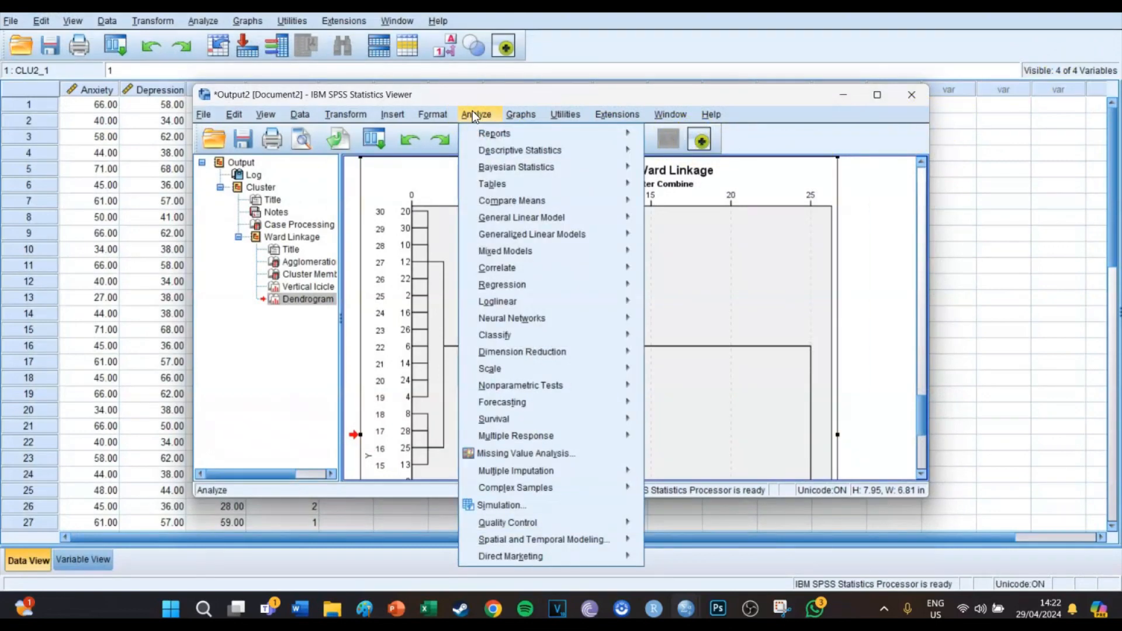
mouse_move(521, 355)
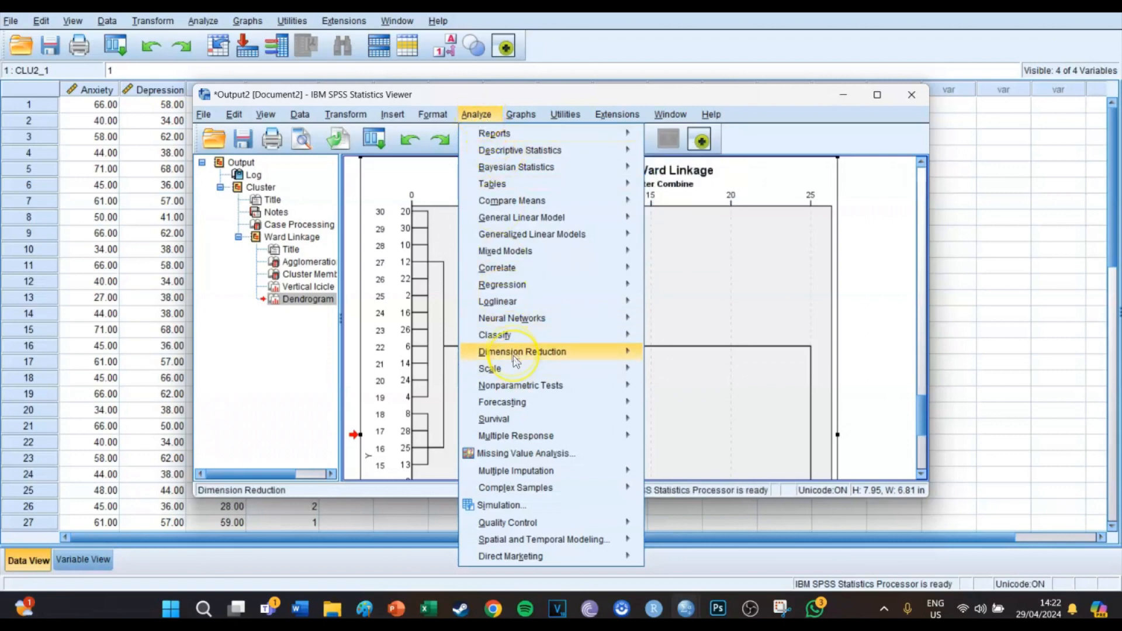
mouse_move(494, 334)
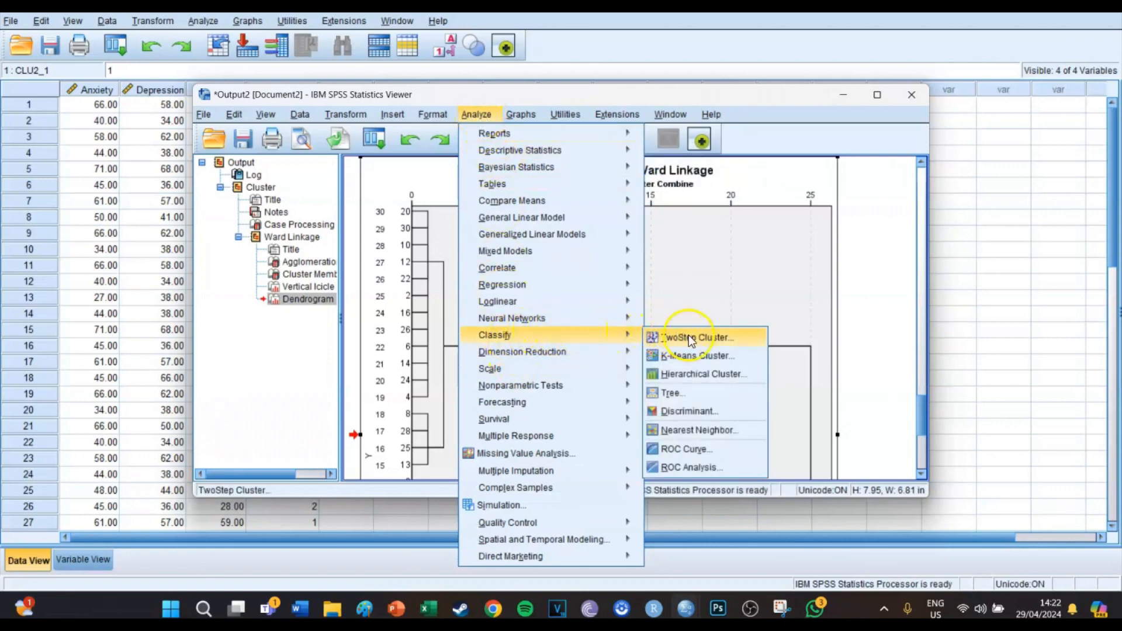
mouse_move(692, 374)
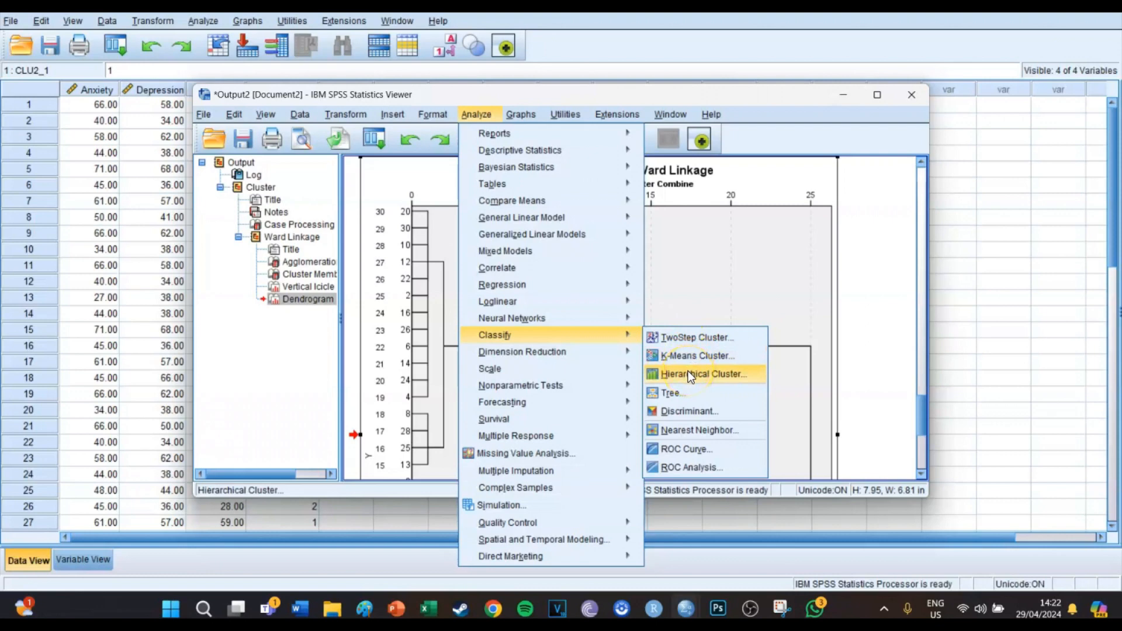
left_click(703, 374)
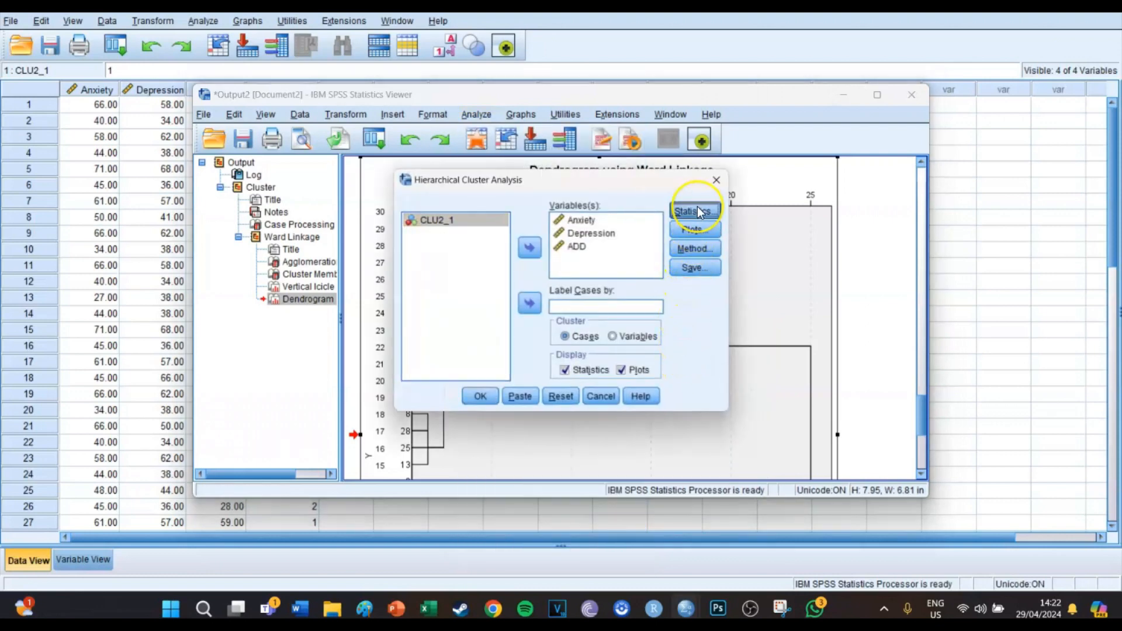
Set Statistics to report a single solution of 2 clusters.
left_click(694, 210)
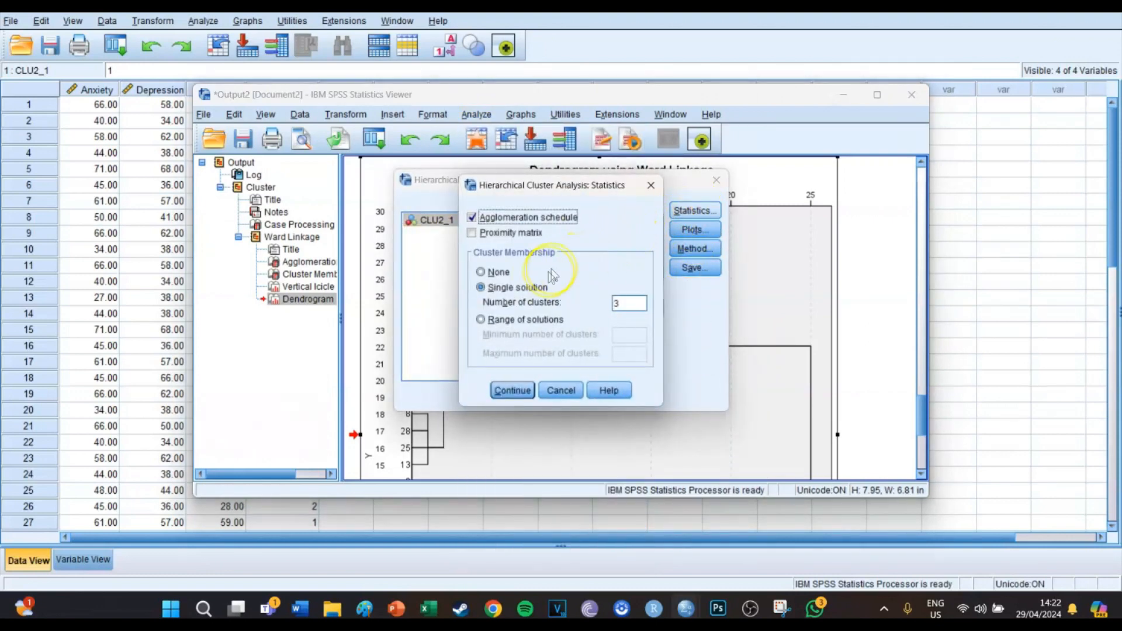
left_click(628, 302)
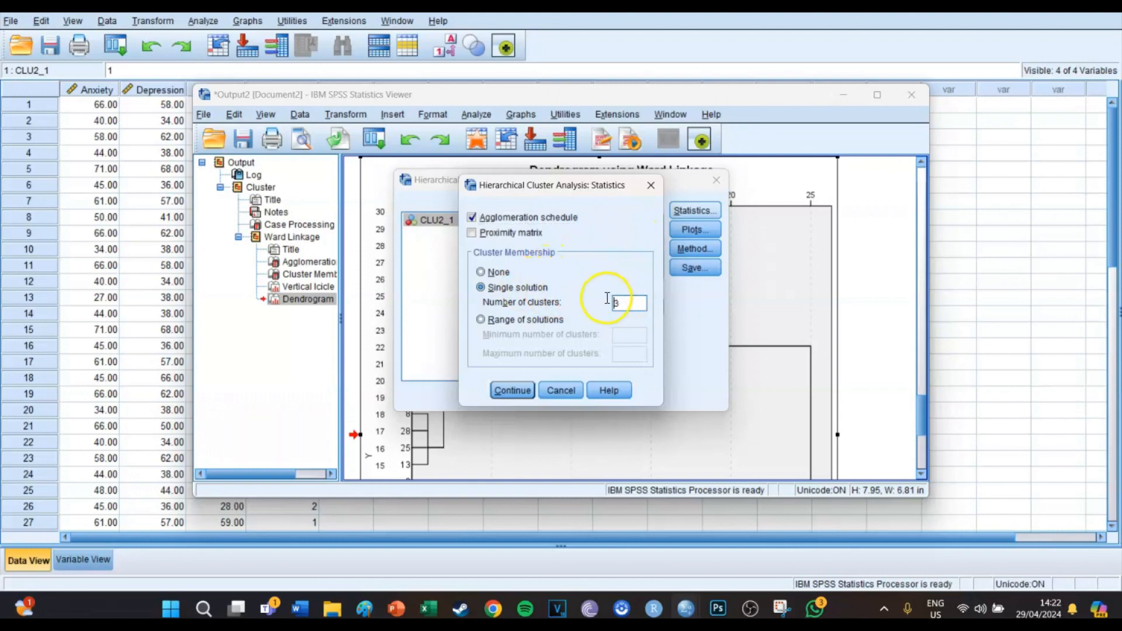
type("2")
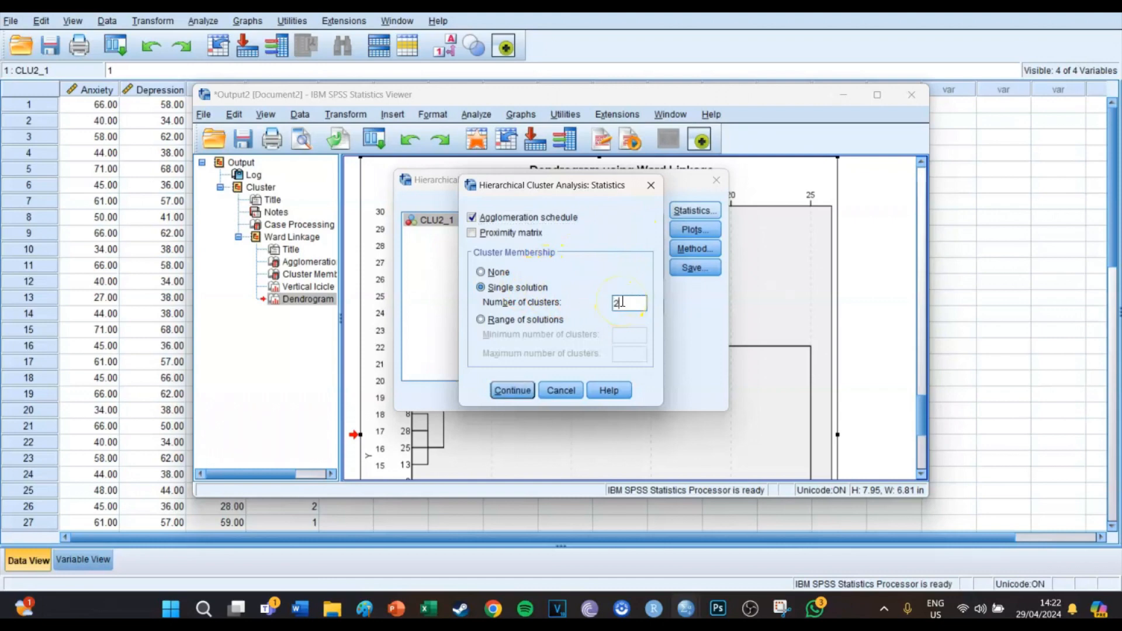
left_click(511, 389)
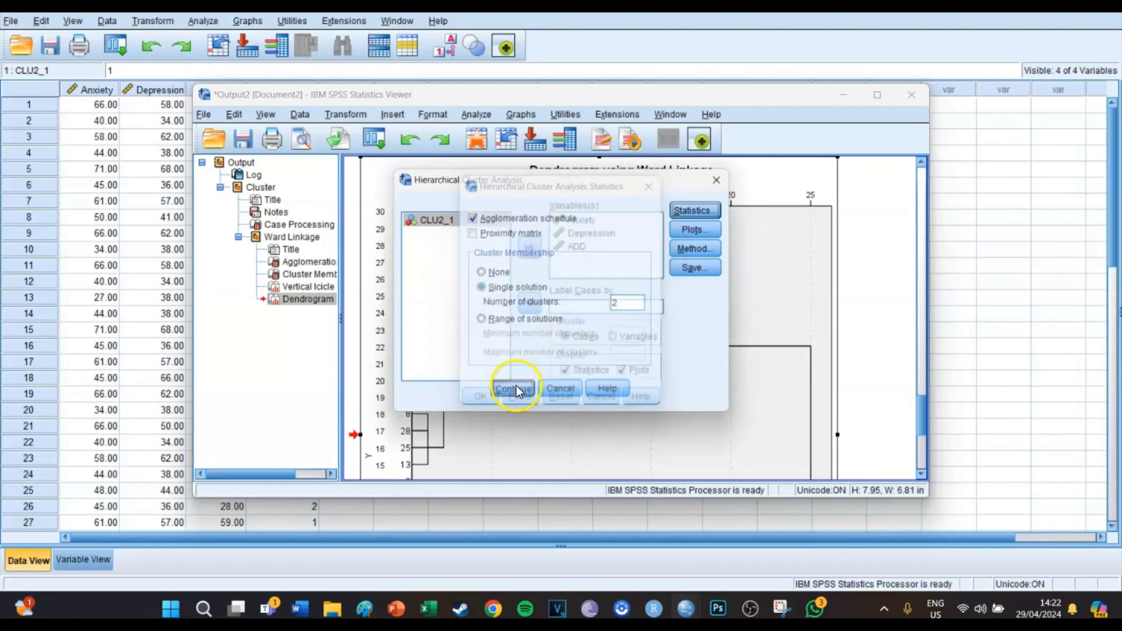
left_click(513, 388)
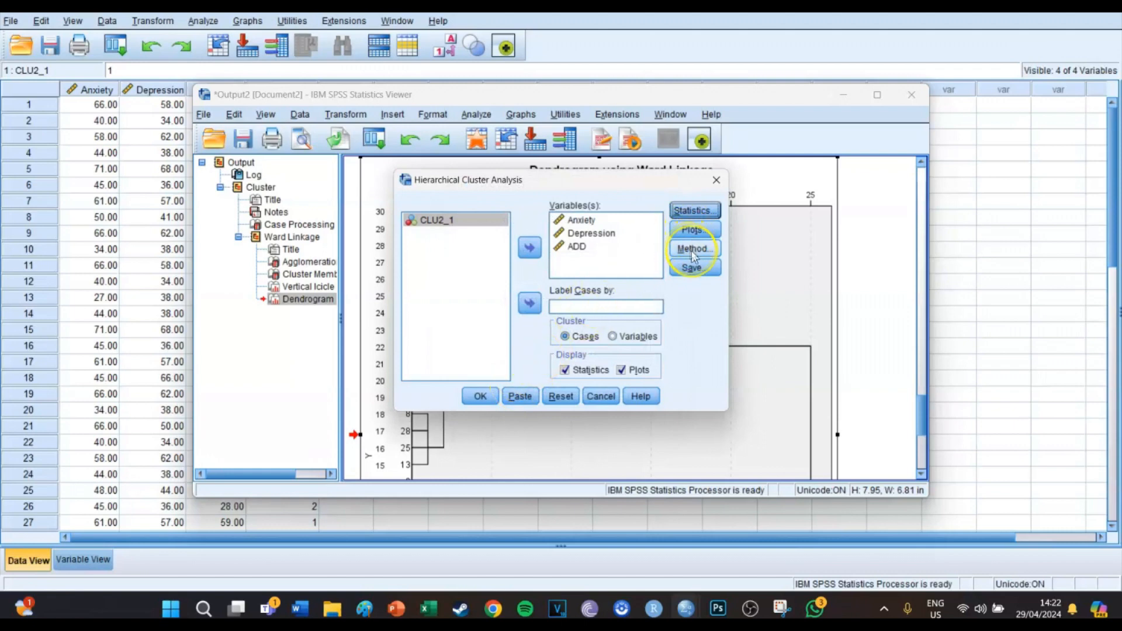
Save a single two-cluster membership solution to the dataset.
left_click(694, 268)
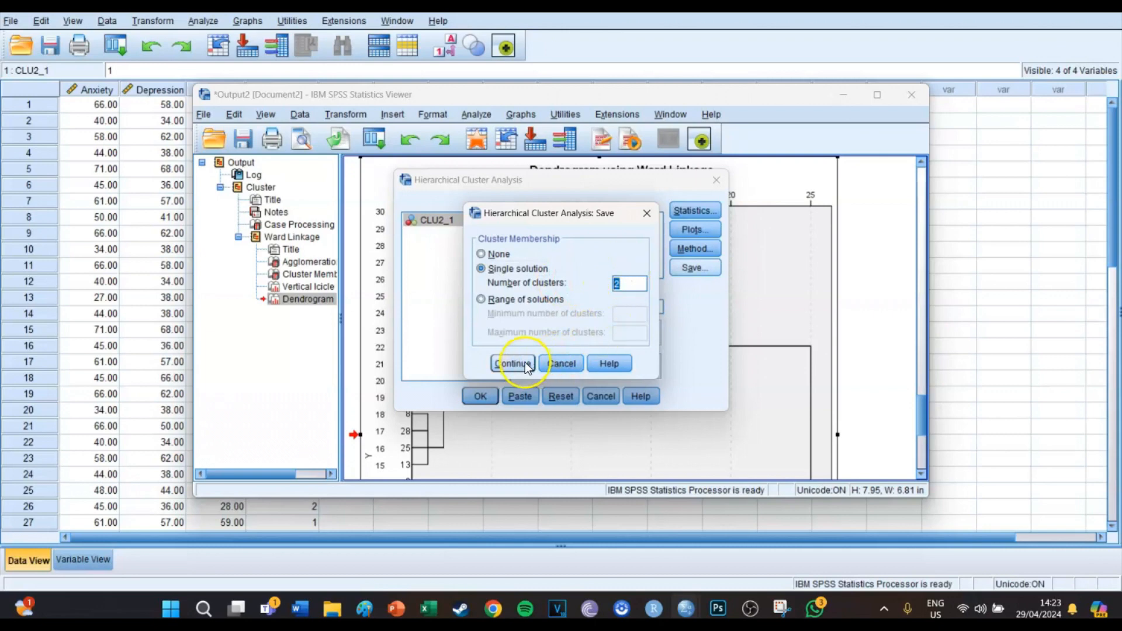
left_click(512, 363)
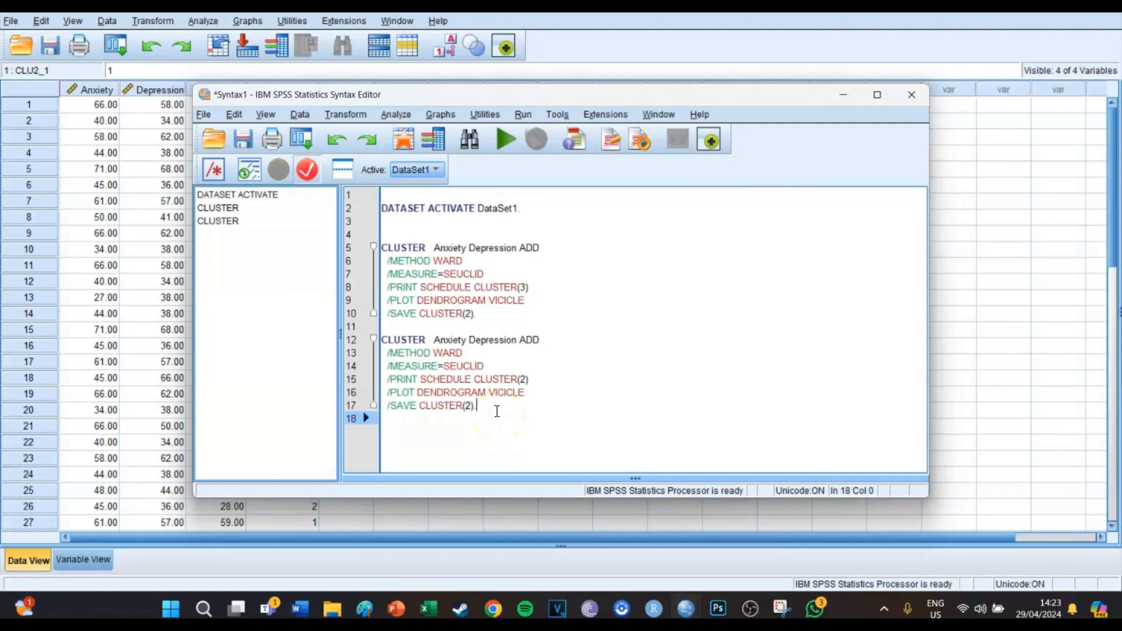
Select the new CLUSTER command block and run the selection.
left_click_drag(381, 339, 476, 406)
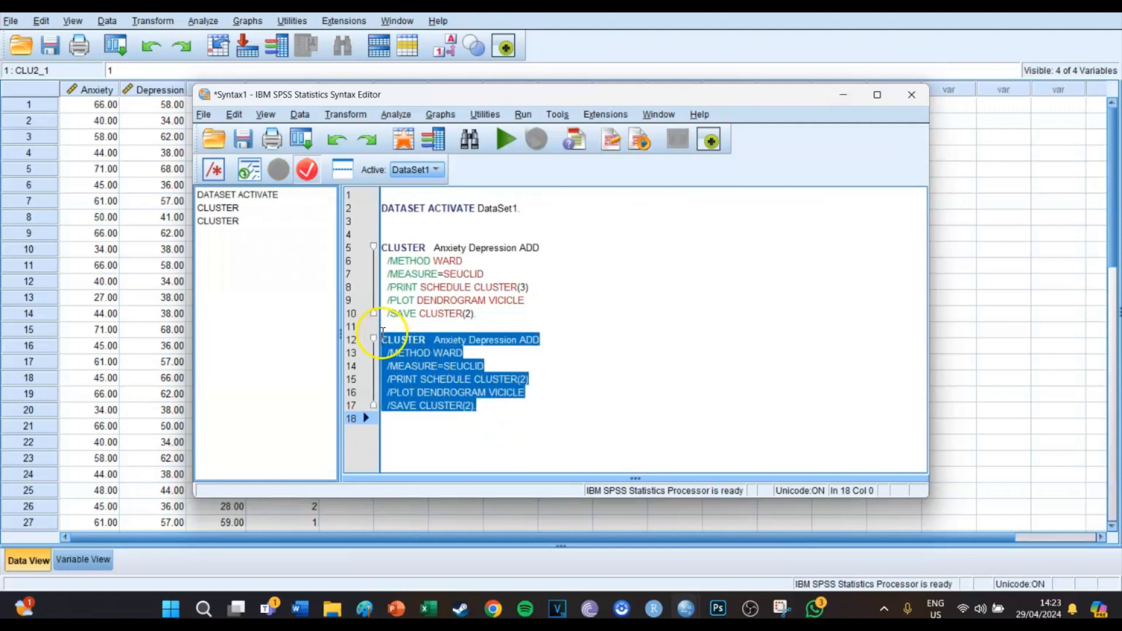
left_click(507, 138)
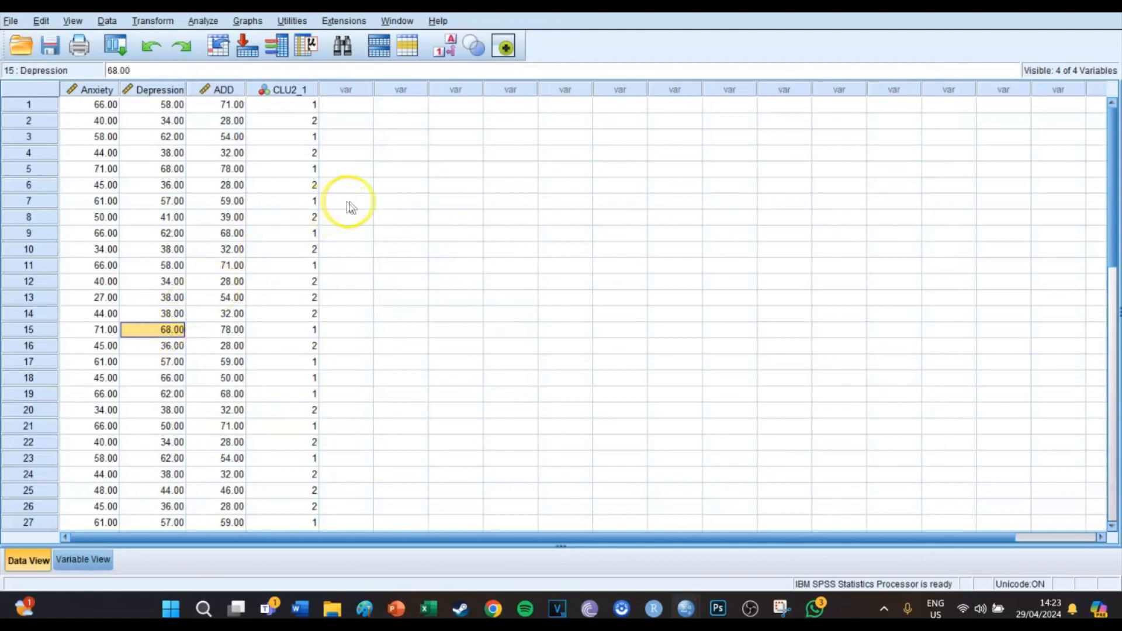
Rename the CLU2_1 membership variable to 'cluster' in Variable View.
left_click(346, 201)
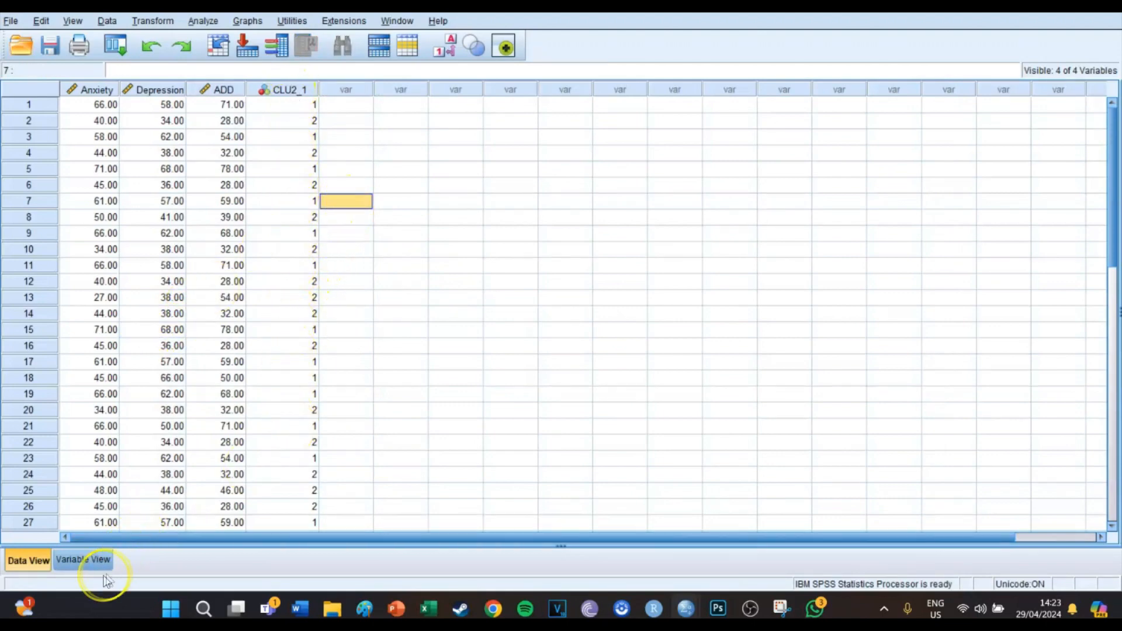
left_click(84, 559)
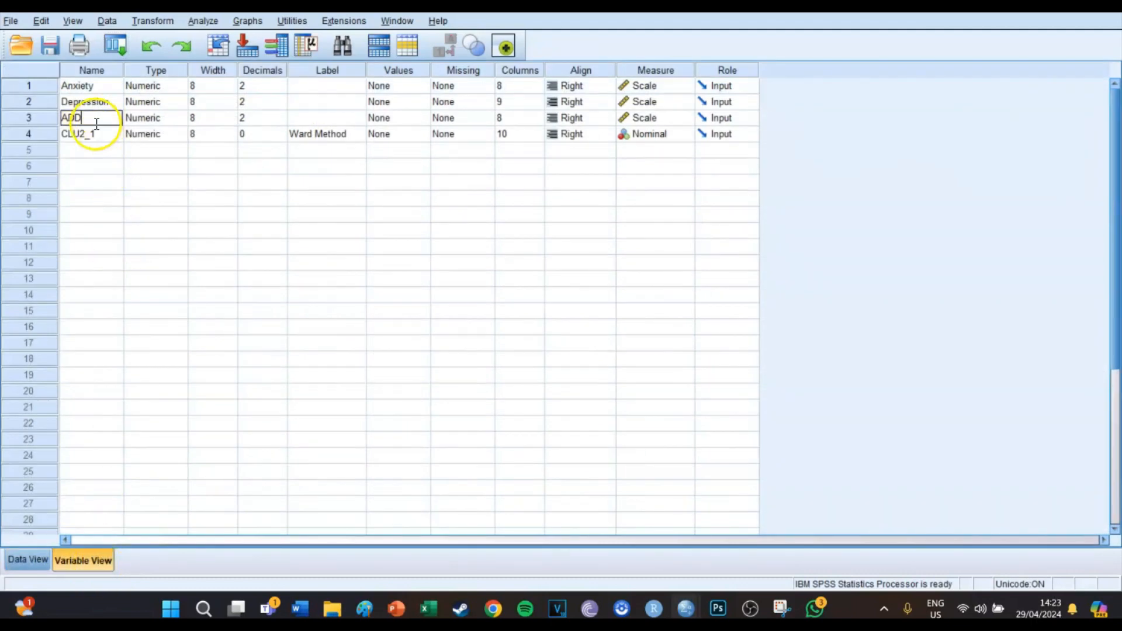
left_click(90, 180)
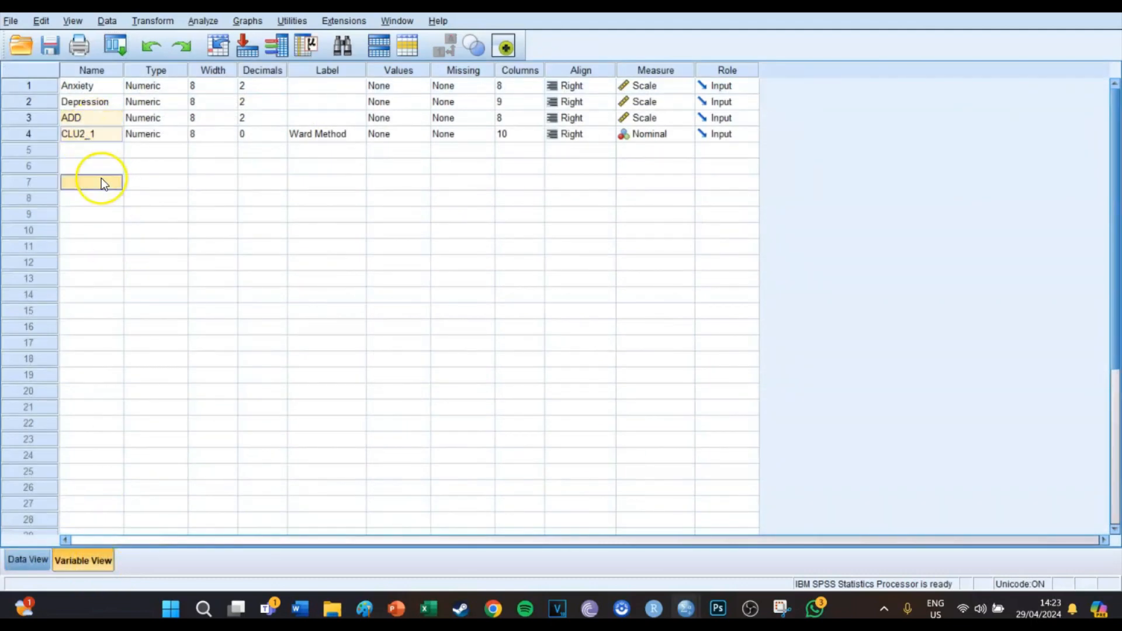
type("cluster")
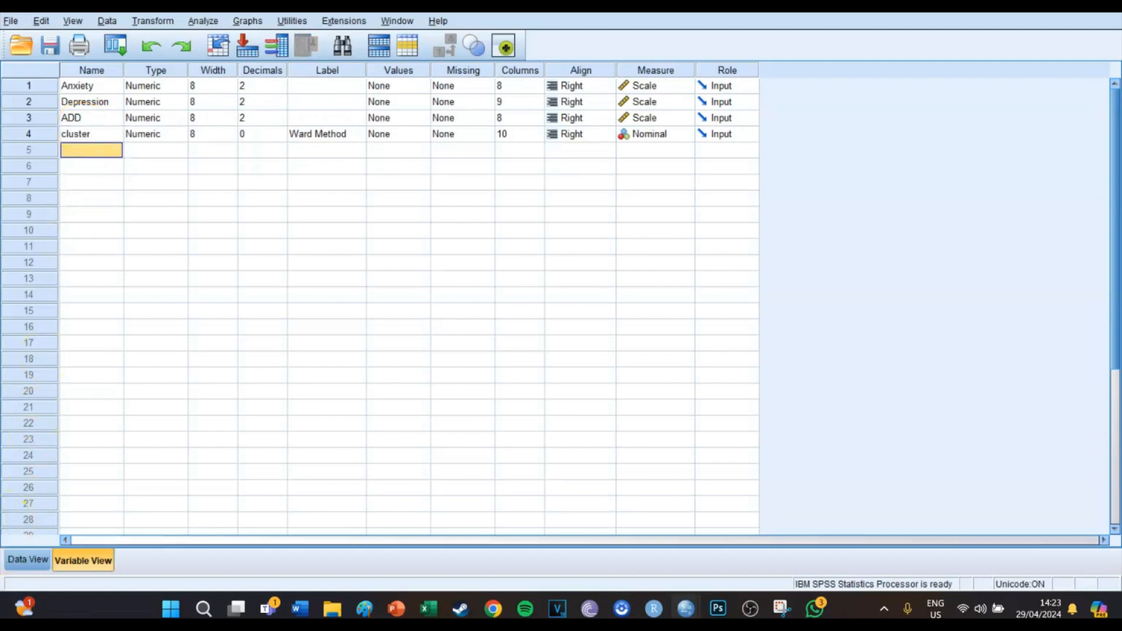
left_click(27, 560)
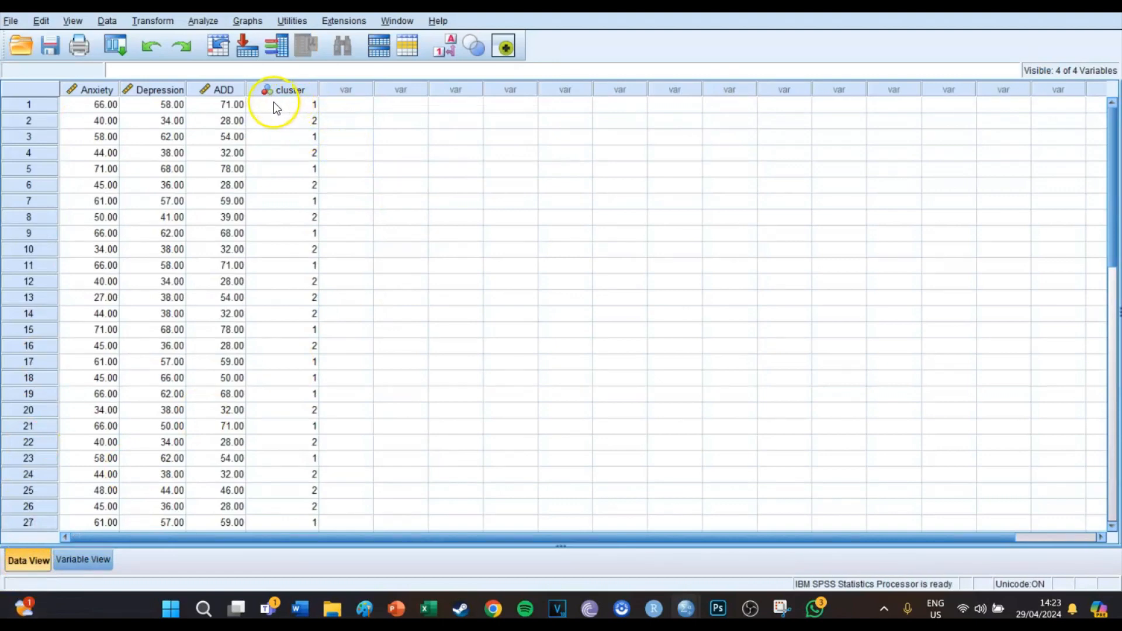
mouse_move(292, 143)
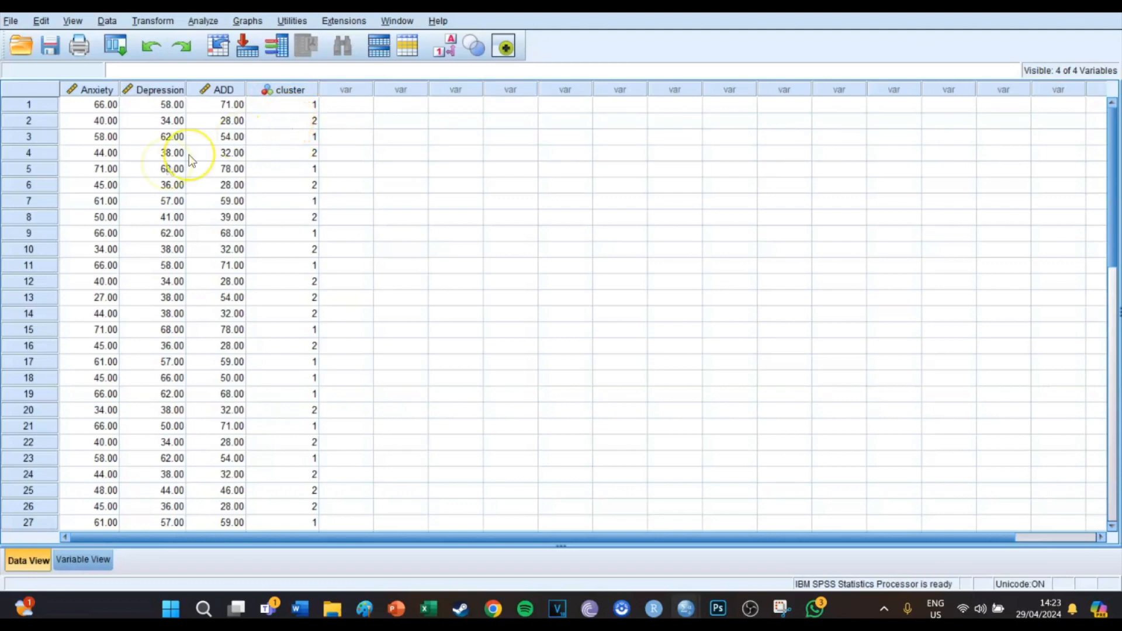
mouse_move(449, 331)
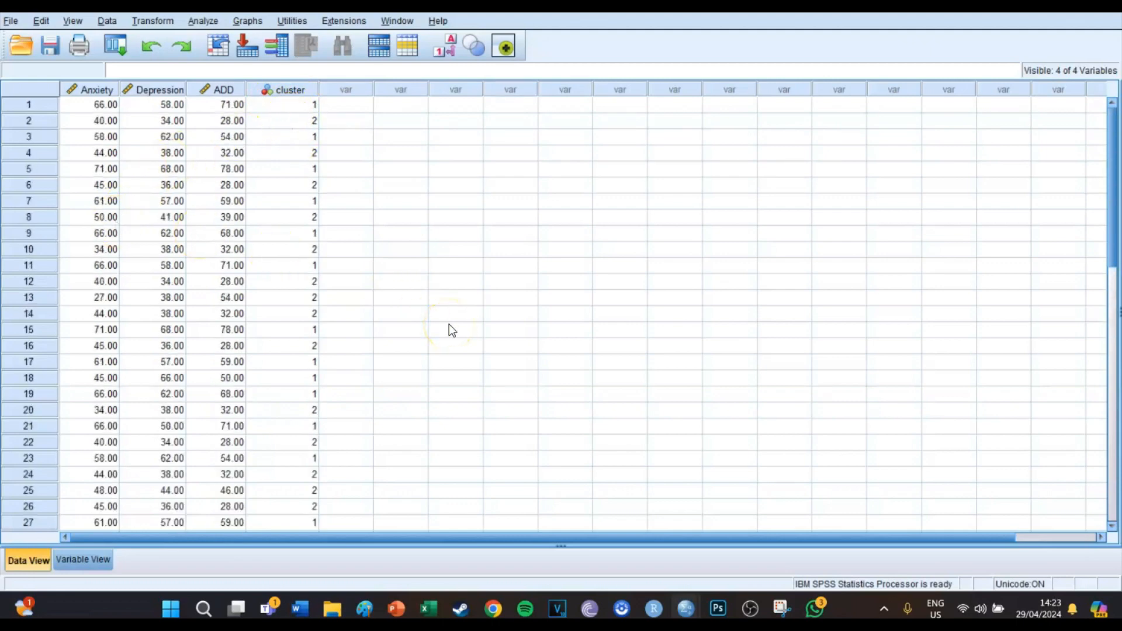
mouse_move(351, 240)
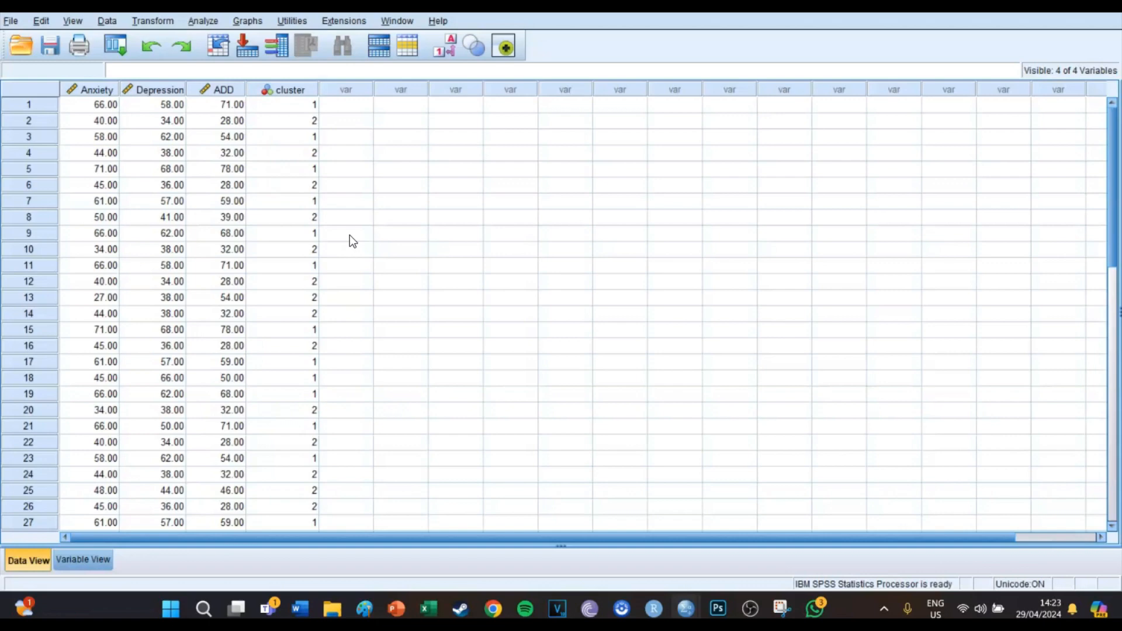